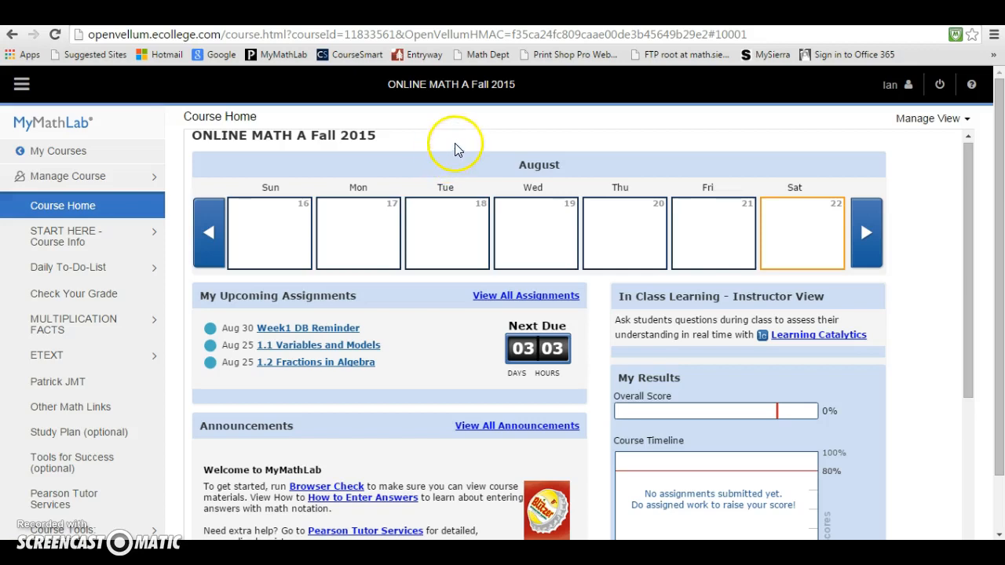
mouse_move(55, 130)
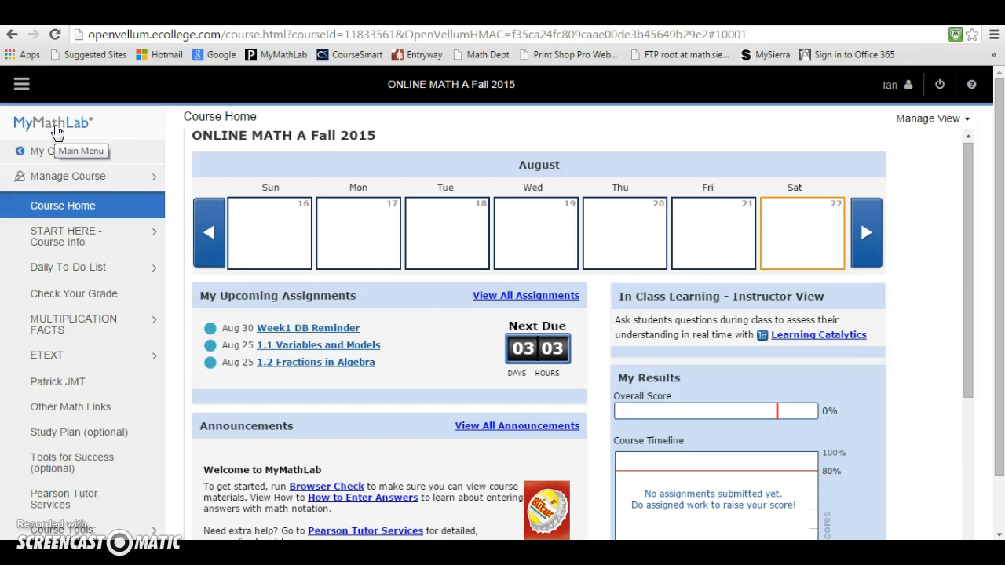
mouse_move(155, 176)
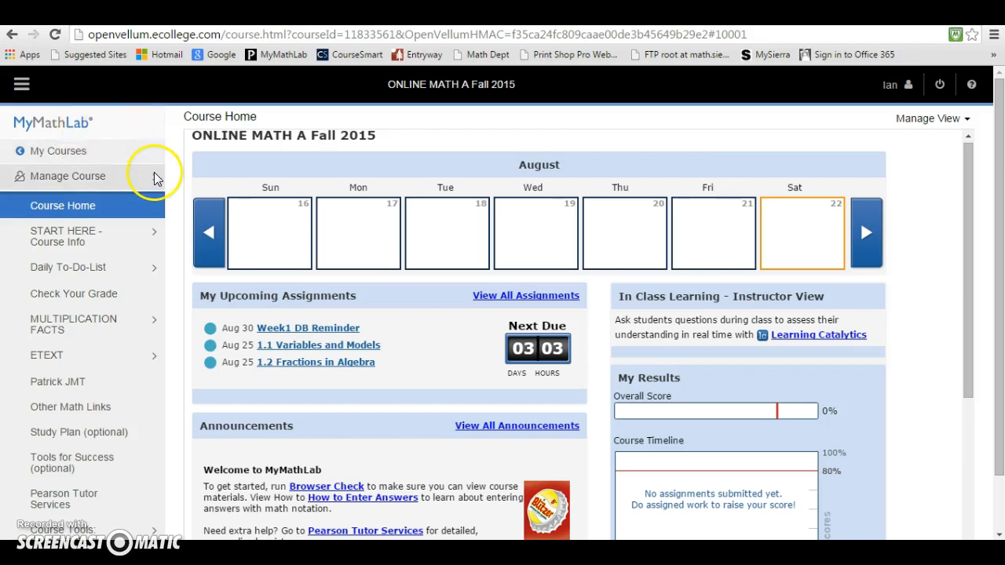
mouse_move(102, 160)
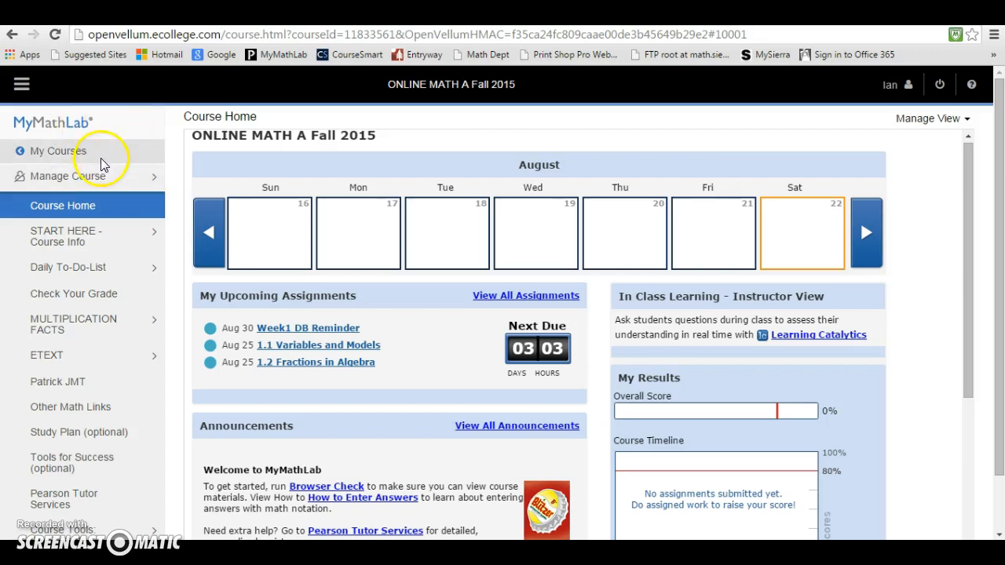
mouse_move(61, 151)
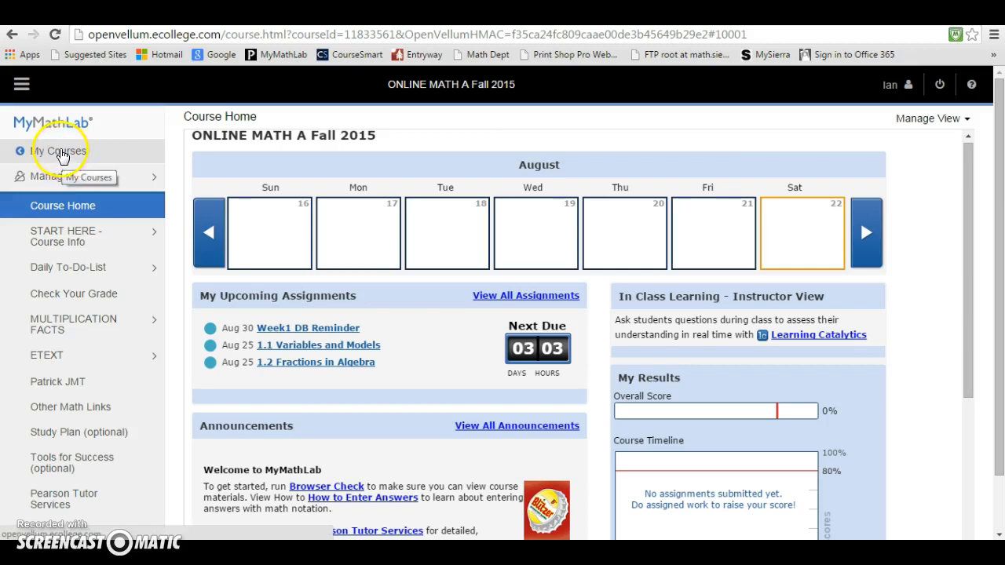
mouse_move(88, 186)
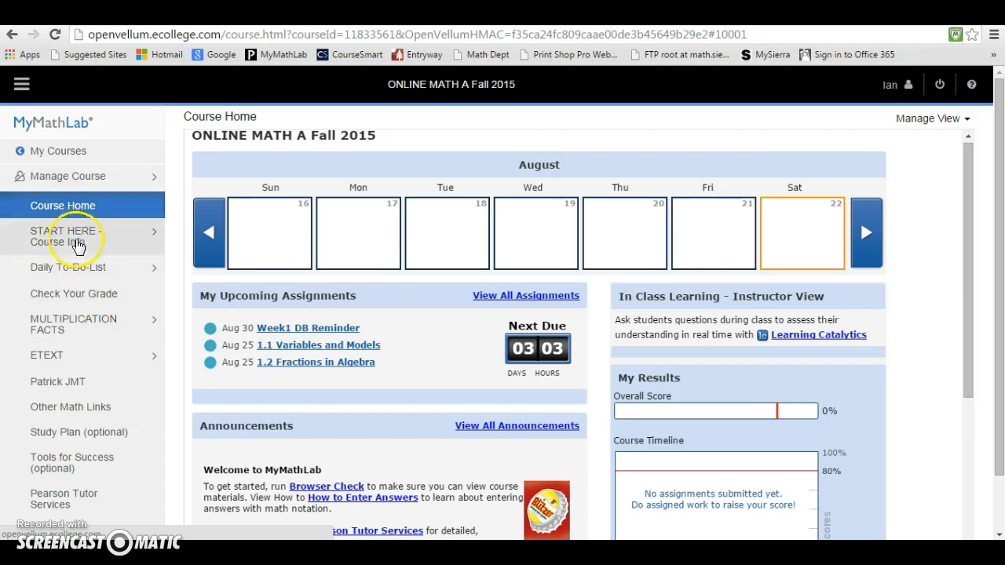
mouse_move(82, 498)
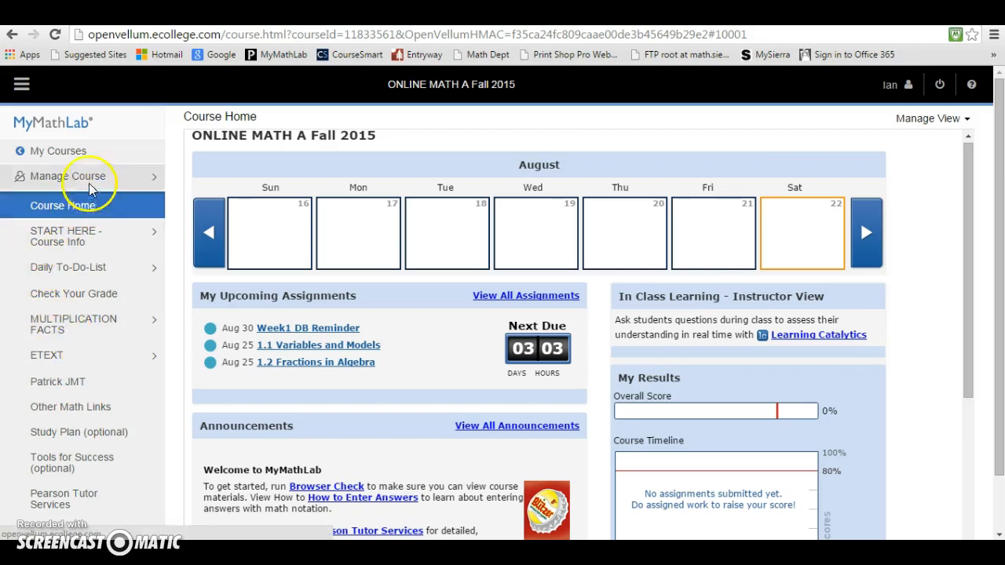
mouse_move(114, 259)
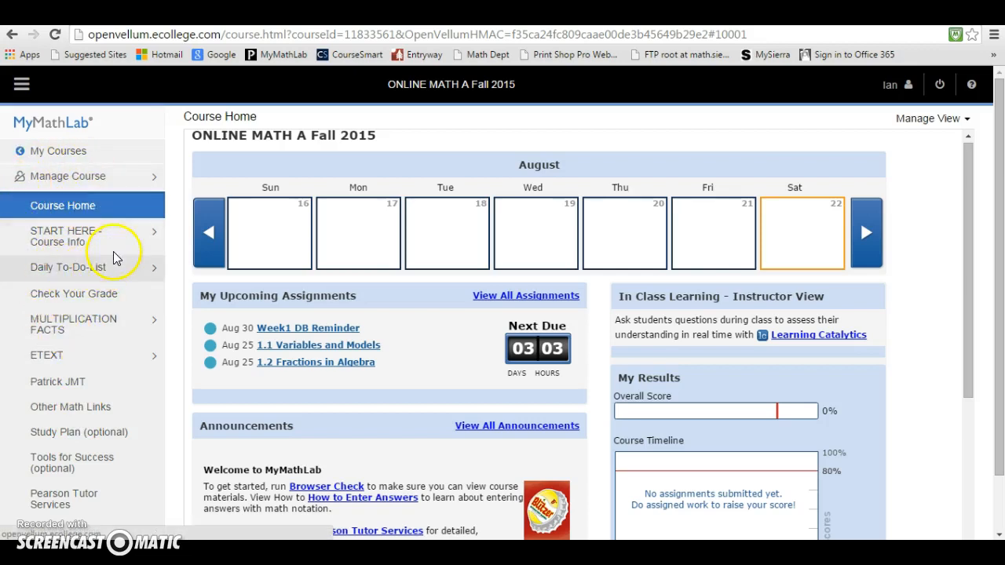
mouse_move(74, 236)
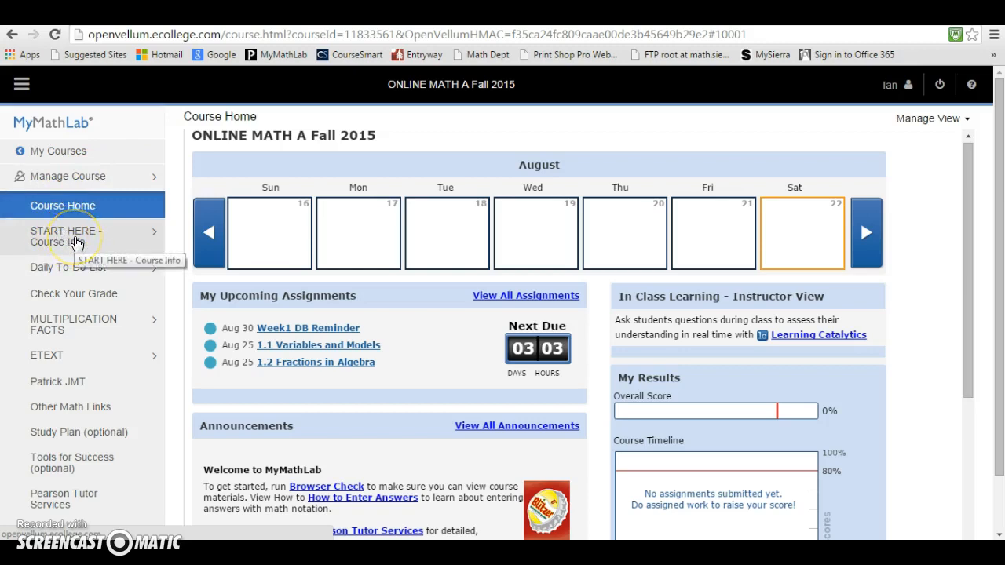
Expand START HERE - Course Info and open Sierra College's Online Readiness Quiz page
left_click(65, 236)
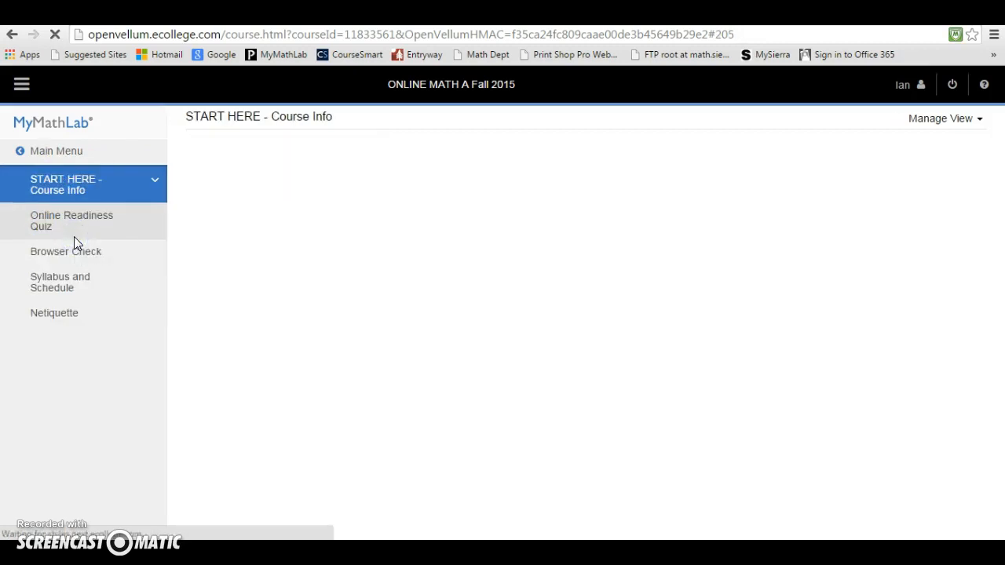
left_click(67, 184)
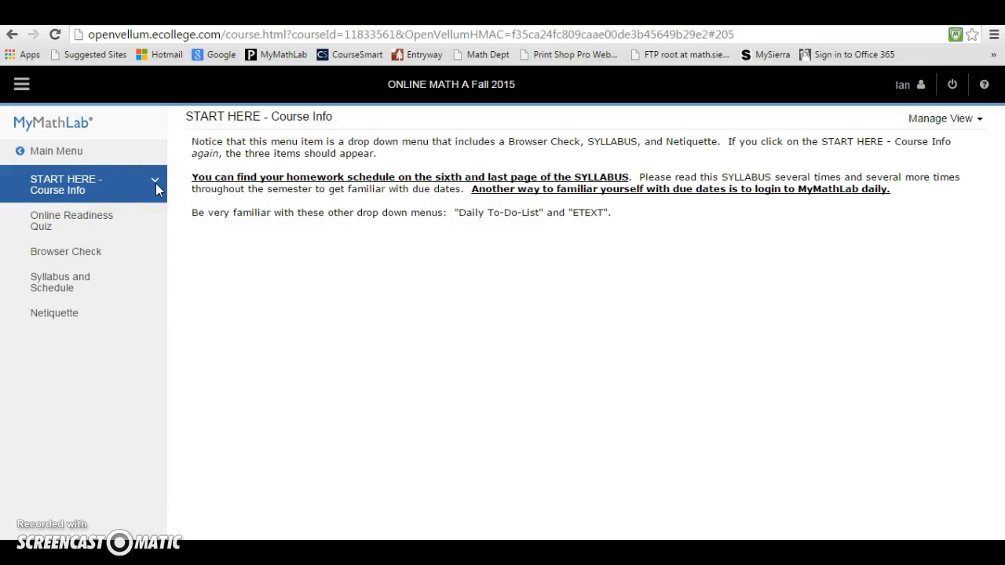
mouse_move(157, 187)
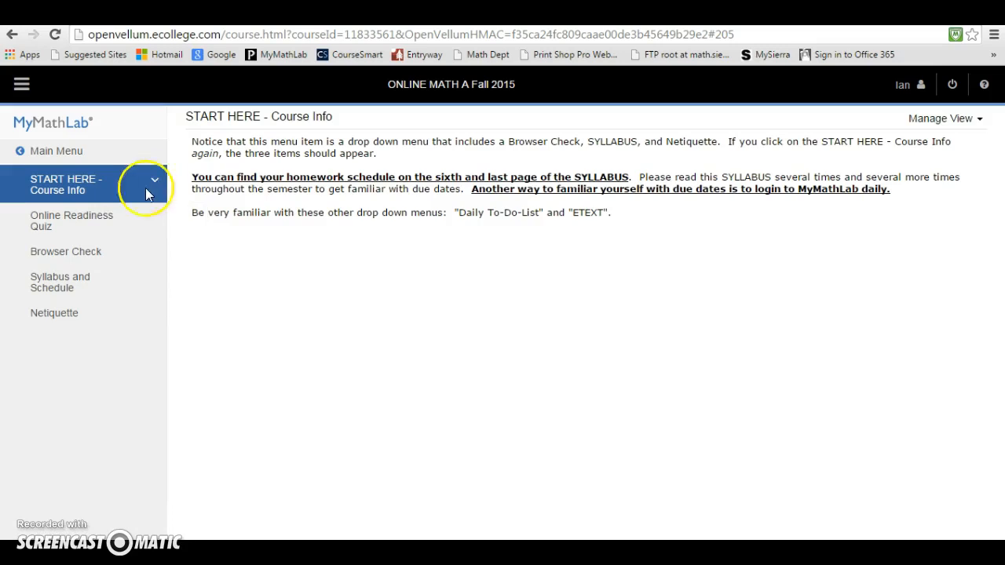
left_click(72, 221)
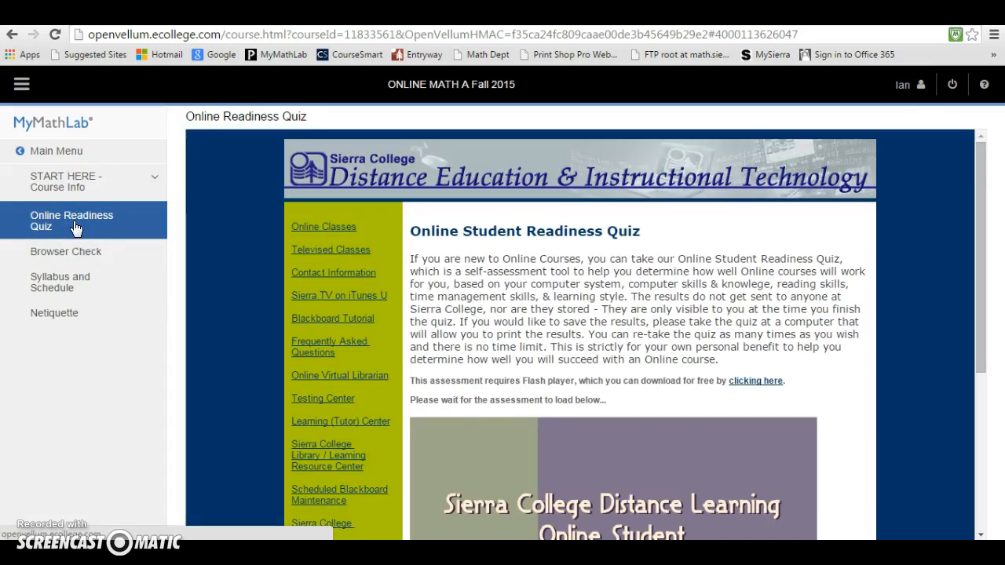
mouse_move(78, 233)
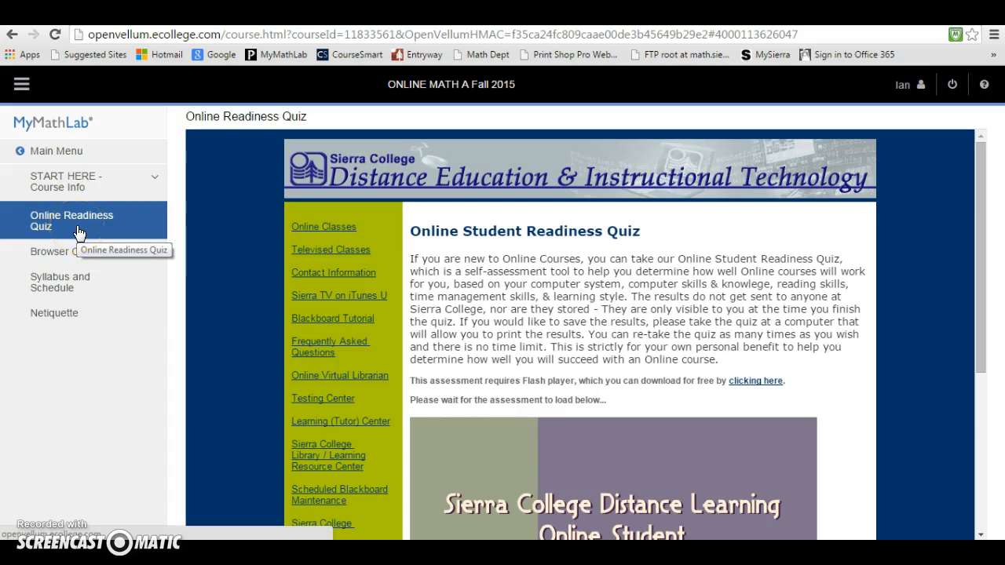
Visit the Browser Check and Syllabus and Schedule pages, ending on the Netiquette page
left_click(65, 251)
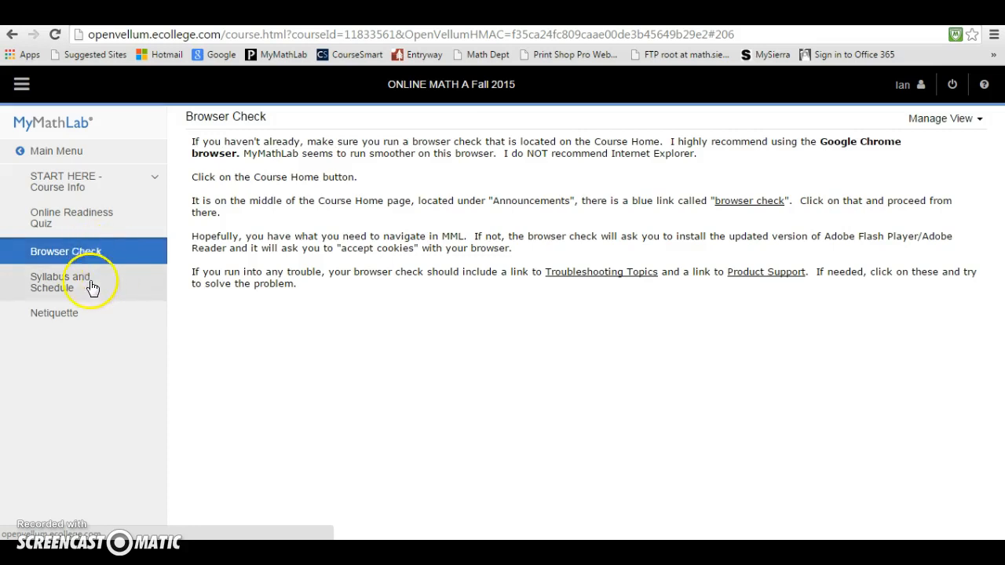
left_click(60, 282)
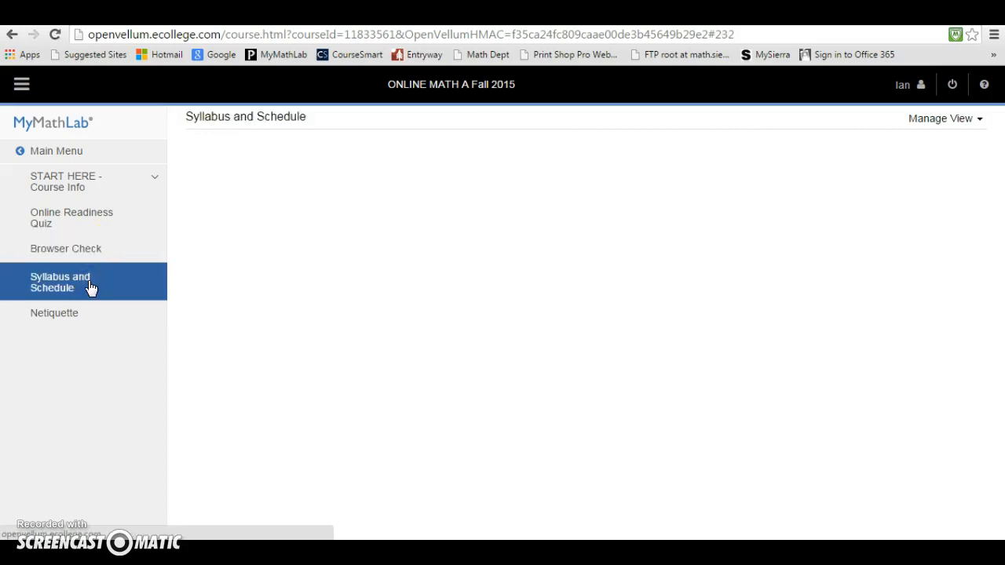
left_click(59, 282)
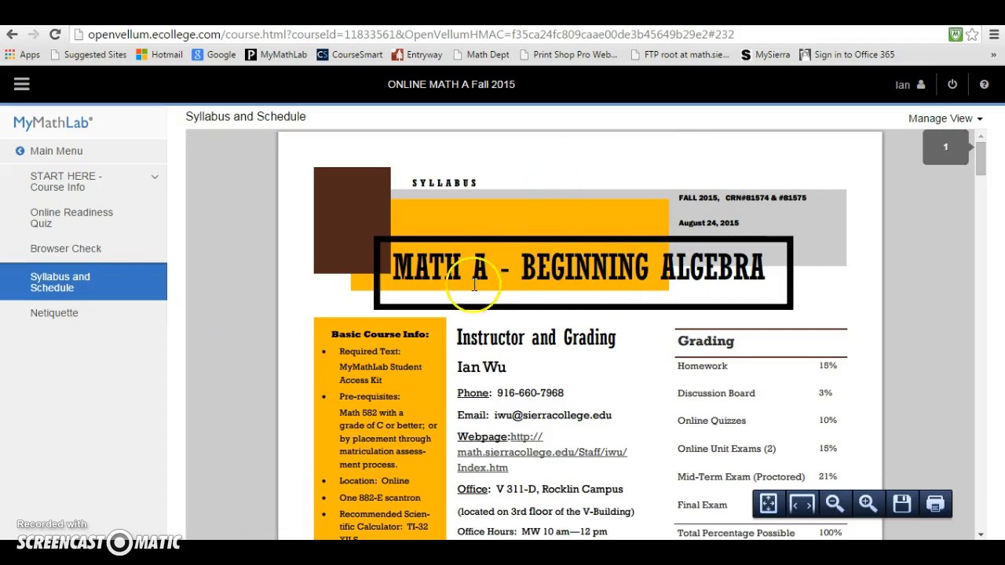
mouse_move(396, 328)
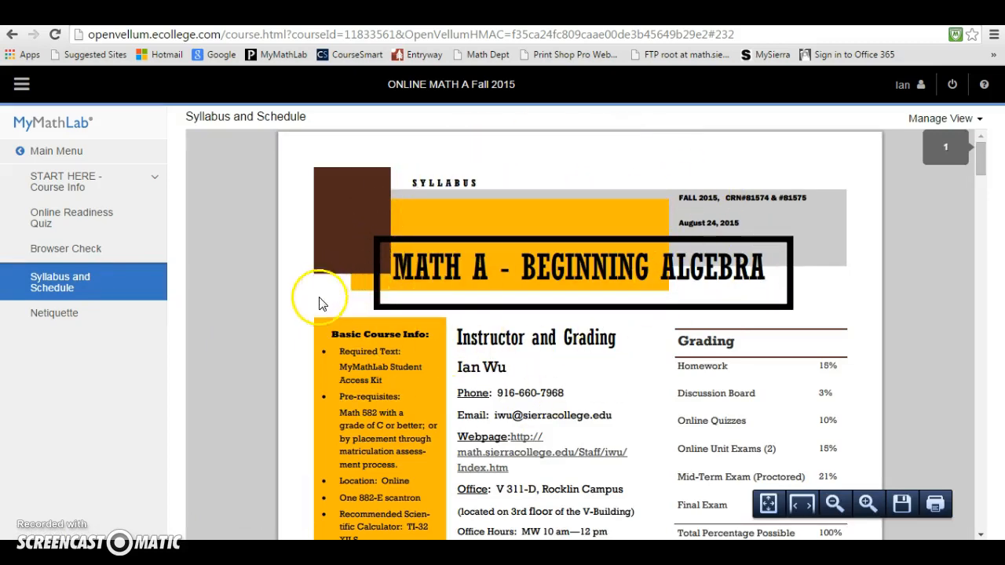
left_click(54, 312)
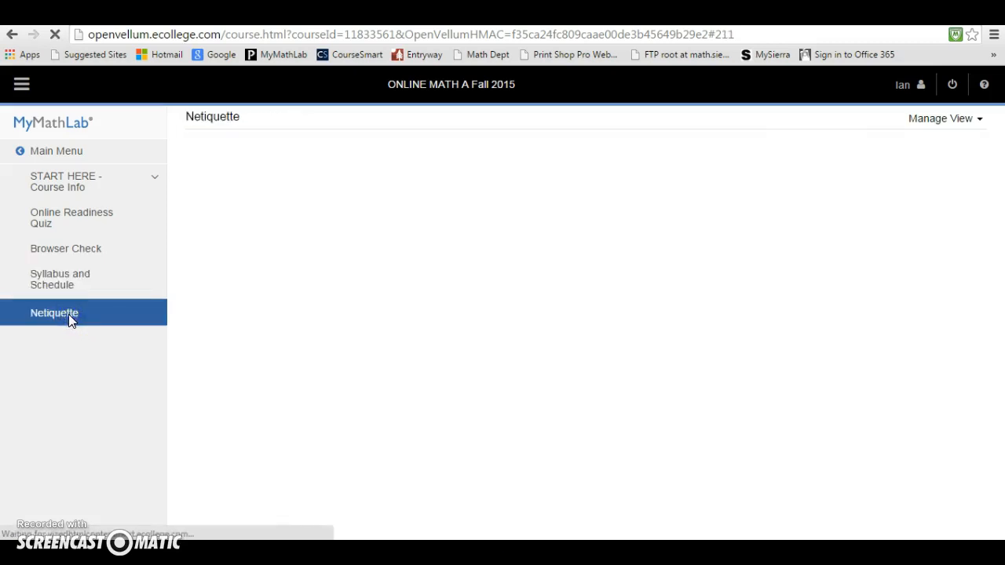
left_click(53, 312)
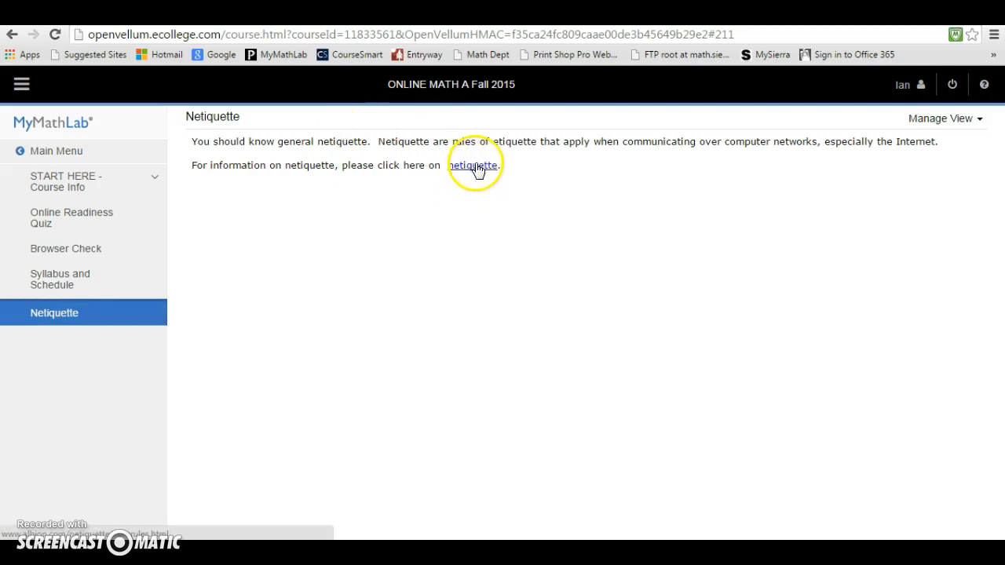
left_click(473, 165)
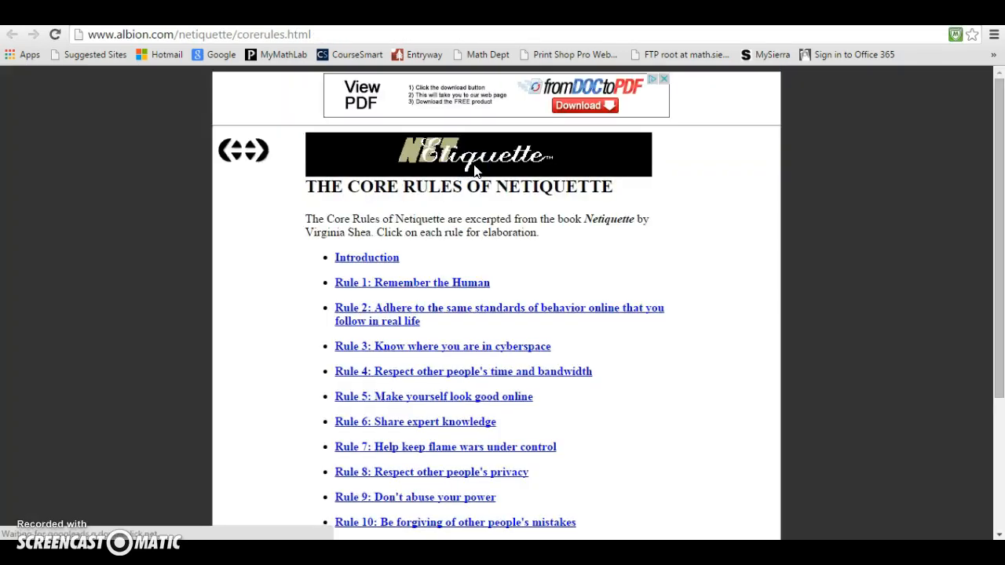
mouse_move(471, 271)
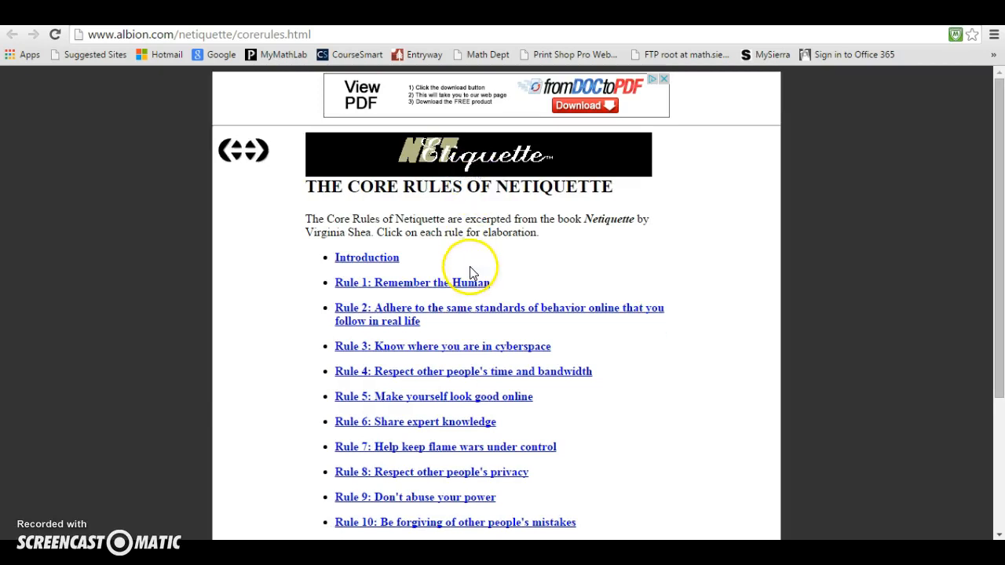
mouse_move(532, 327)
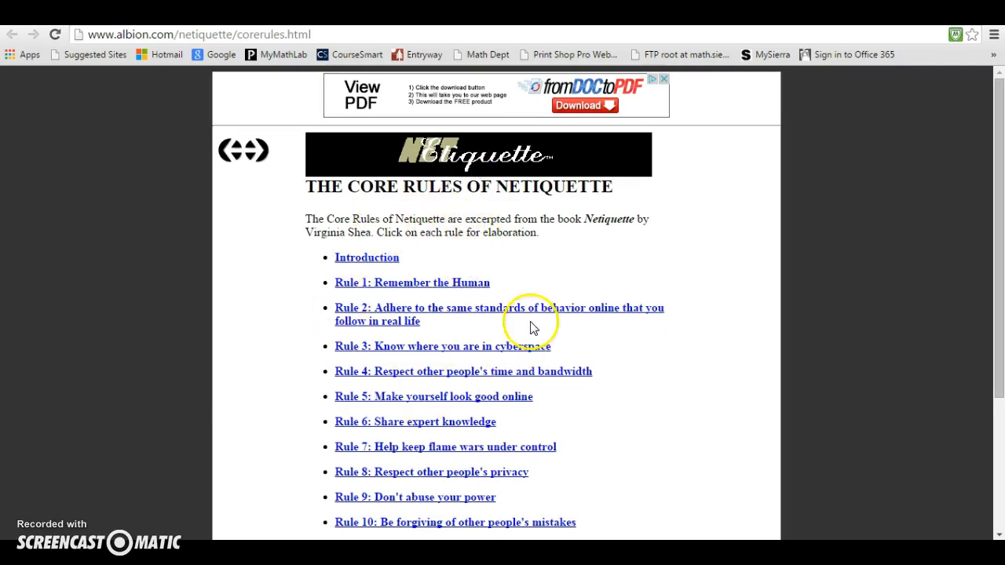
mouse_move(379, 353)
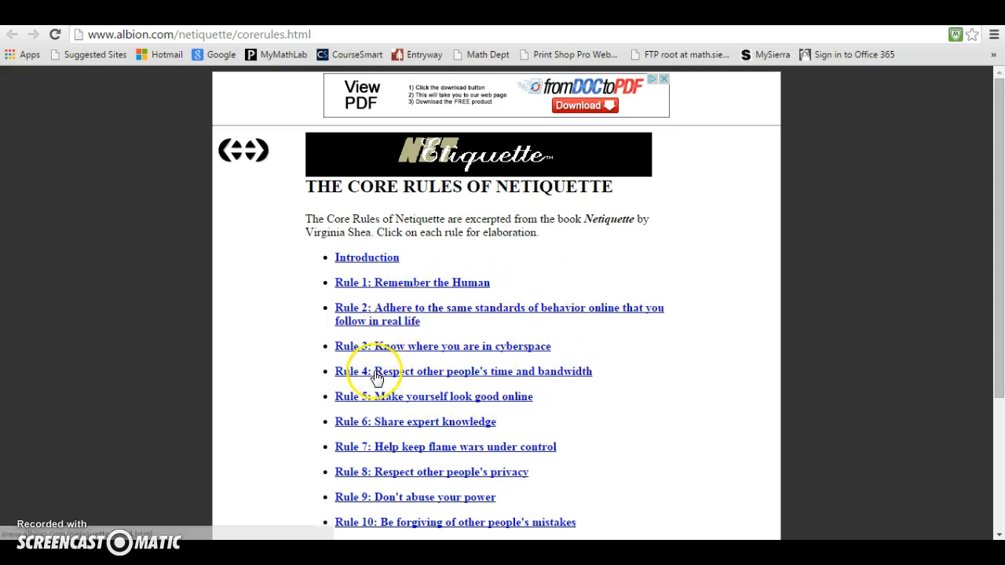
mouse_move(388, 438)
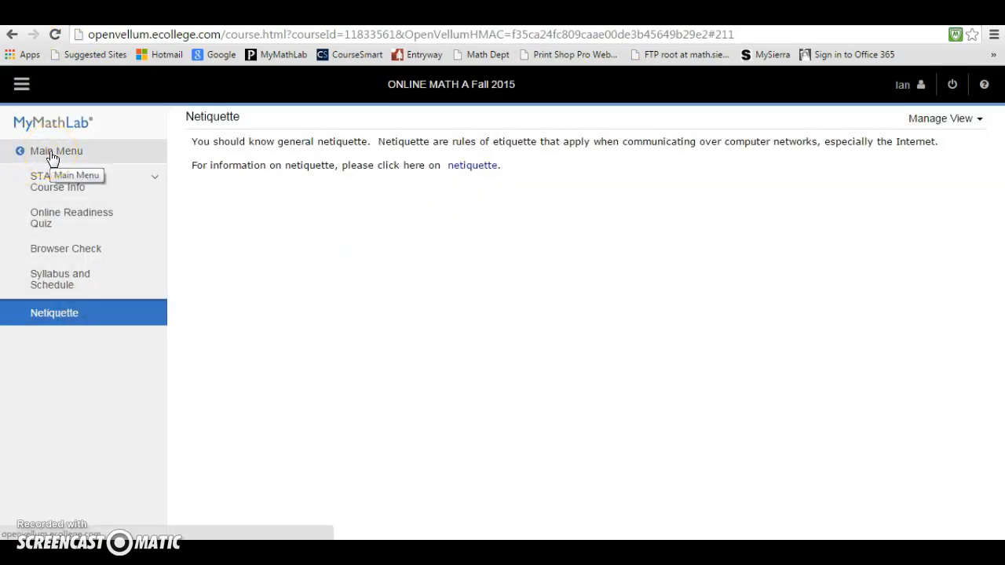
Return to Course Home and scroll to upcoming assignments, announcements and results
left_click(56, 151)
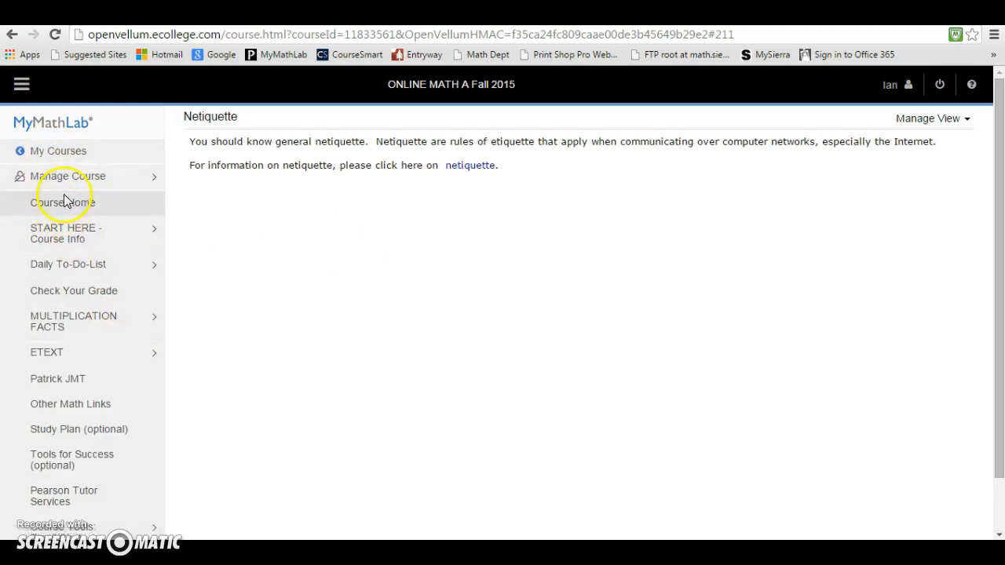
left_click(62, 203)
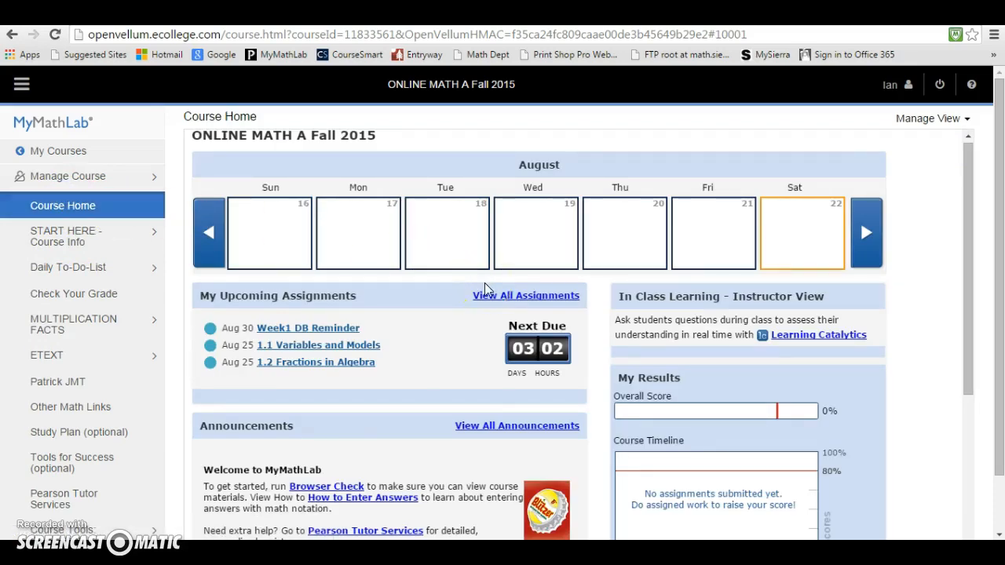
scroll("down", 3)
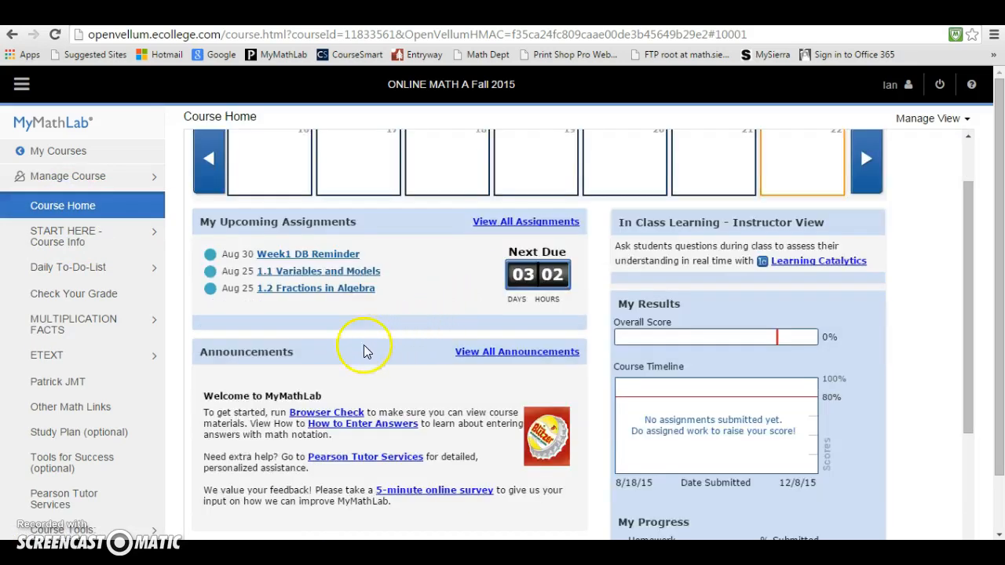
mouse_move(326, 412)
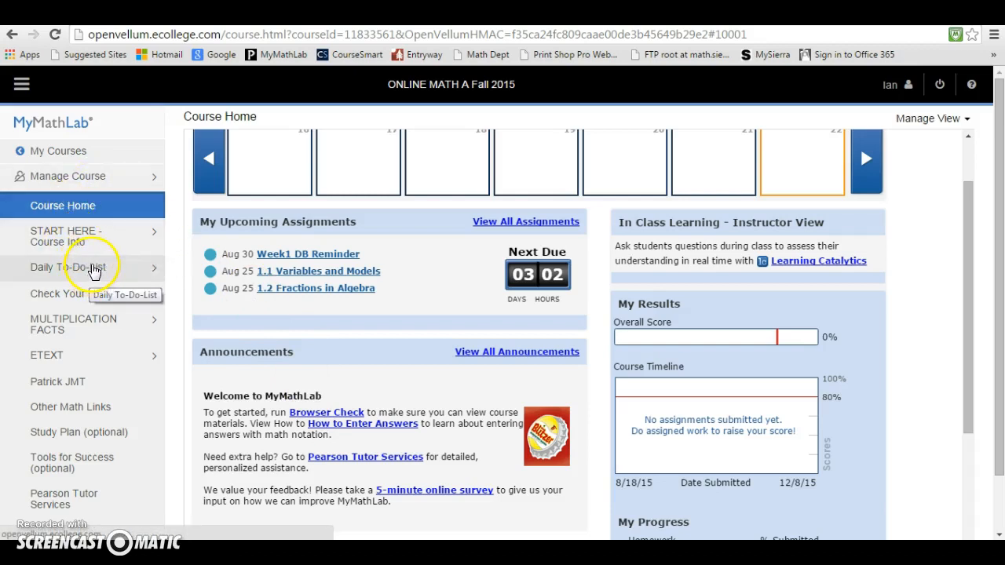
Open the Daily To-Do-List section from the left navigation menu
left_click(66, 267)
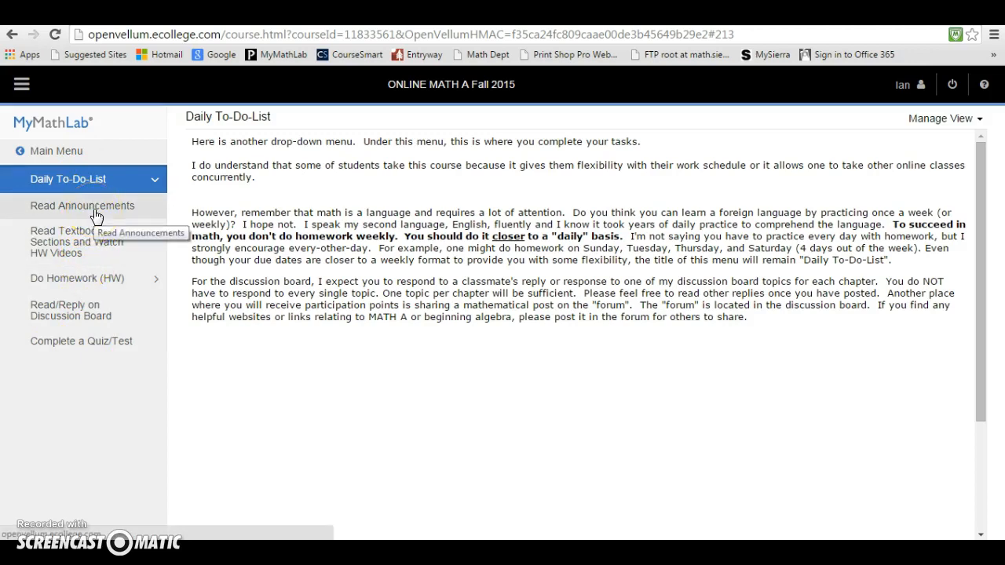
mouse_move(92, 248)
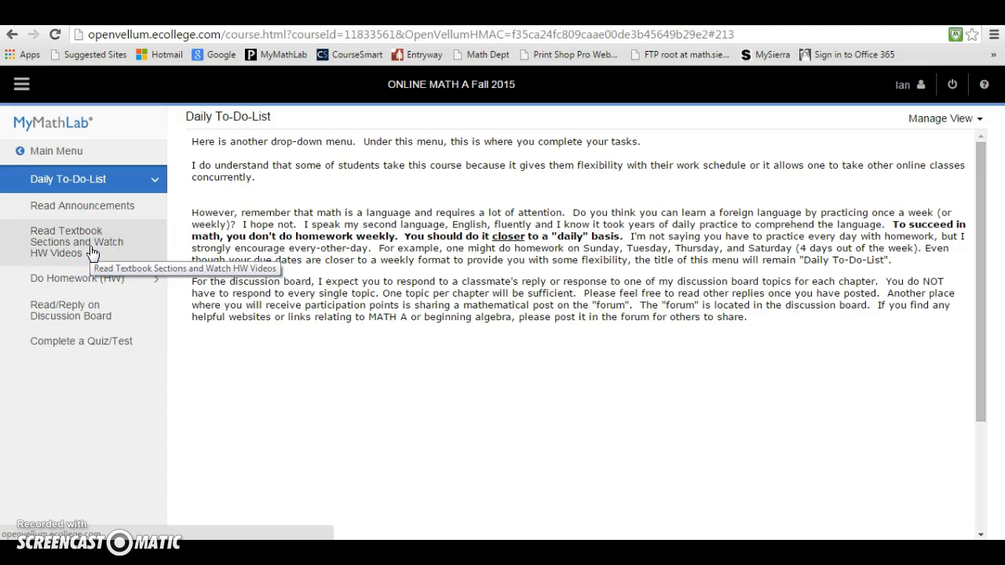
mouse_move(90, 290)
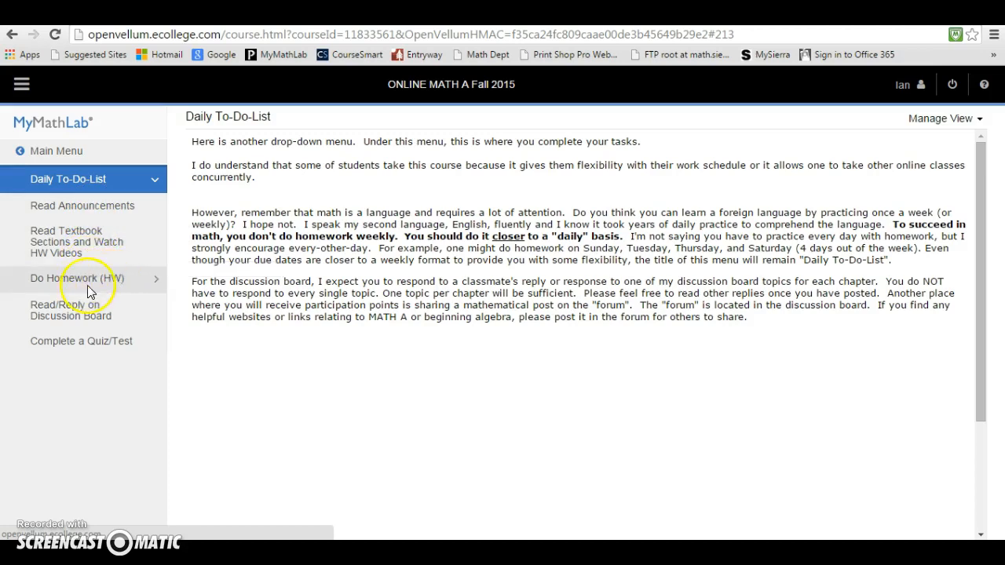
mouse_move(84, 286)
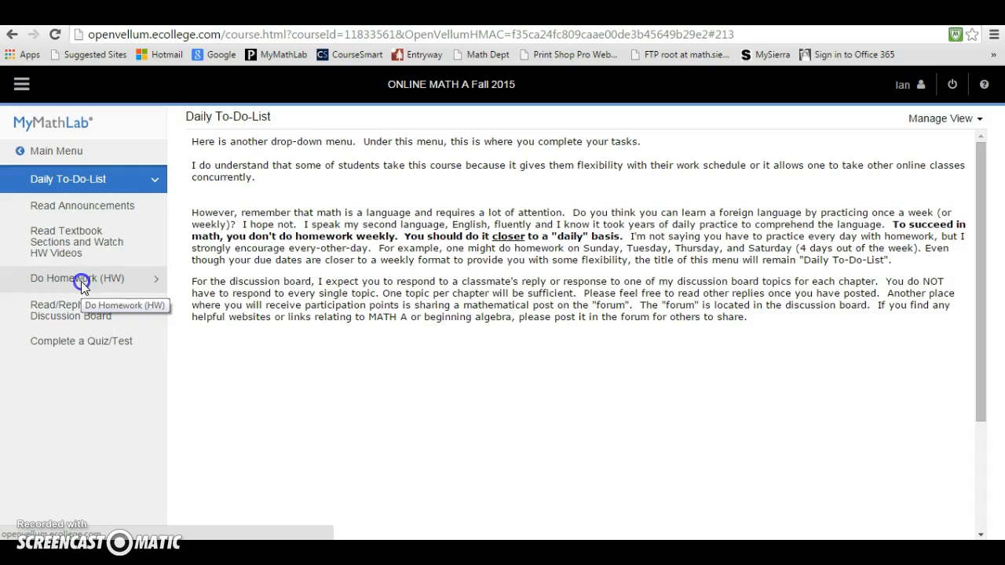
Open the 1.1 Variables and Models assignment from the Do Homework list
left_click(77, 278)
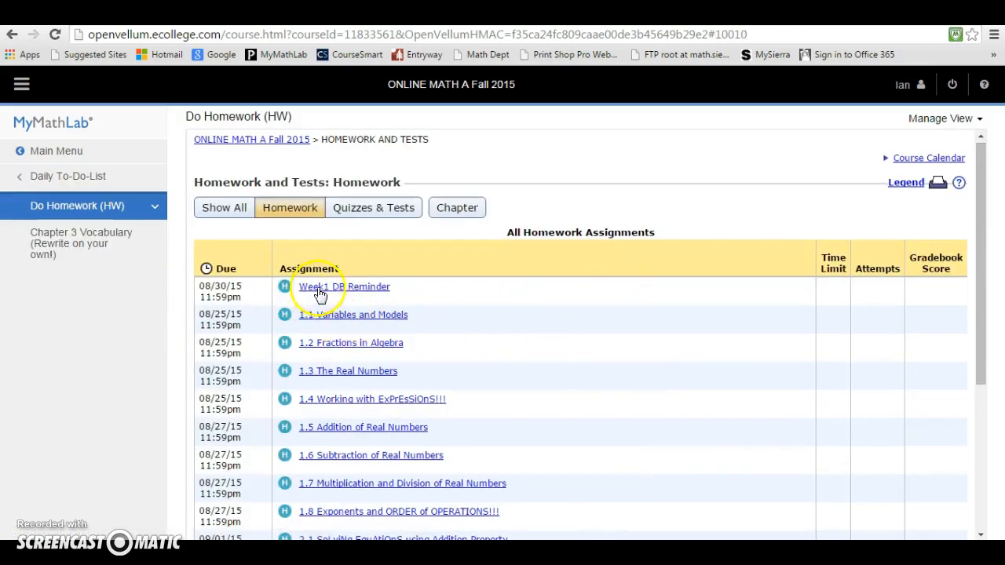
mouse_move(236, 322)
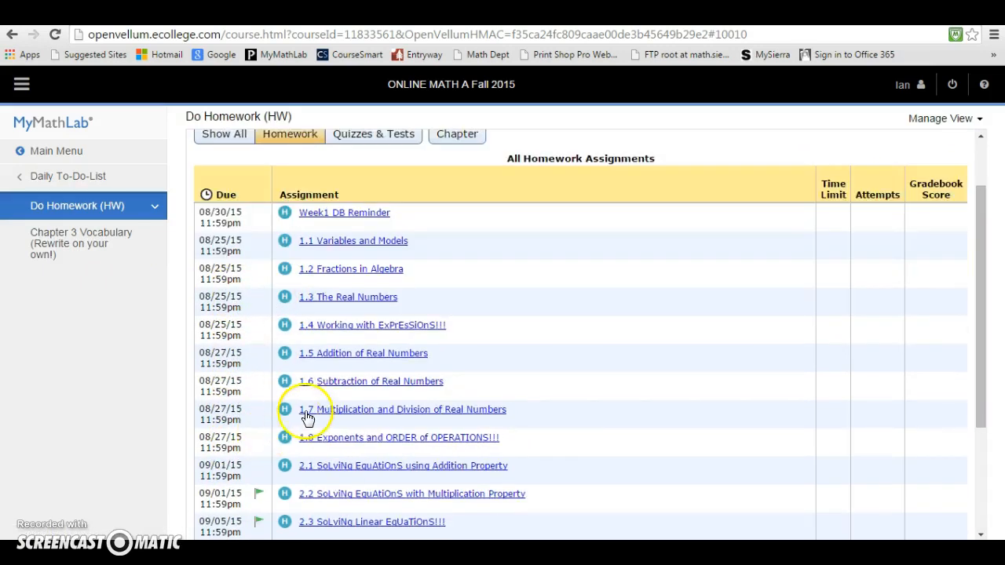
scroll("down", 3)
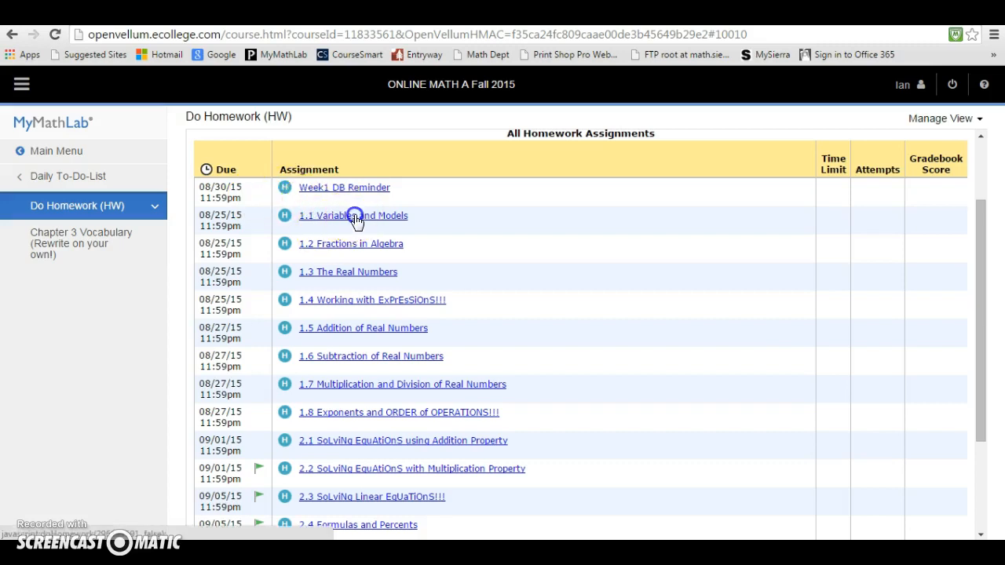
left_click(353, 215)
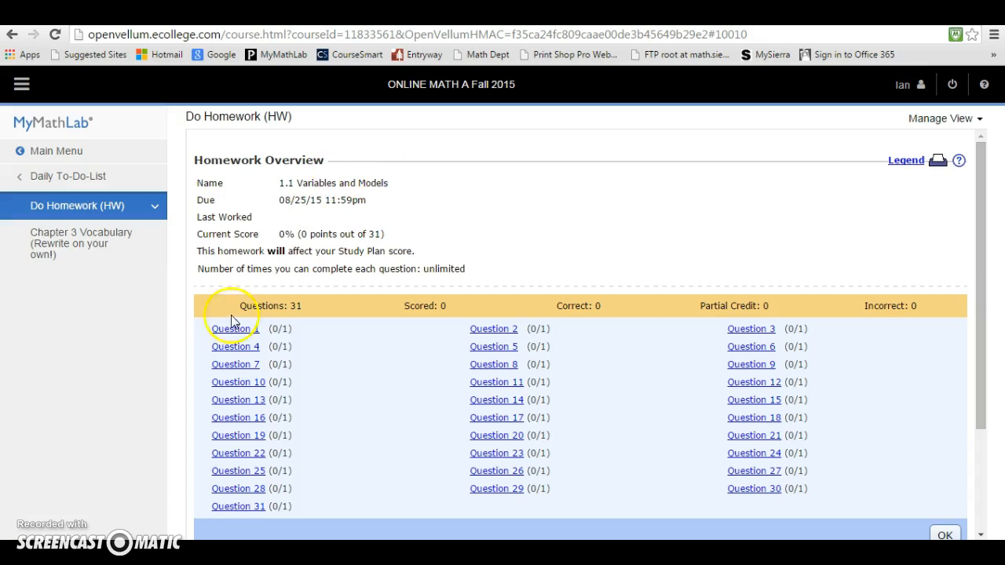
mouse_move(310, 393)
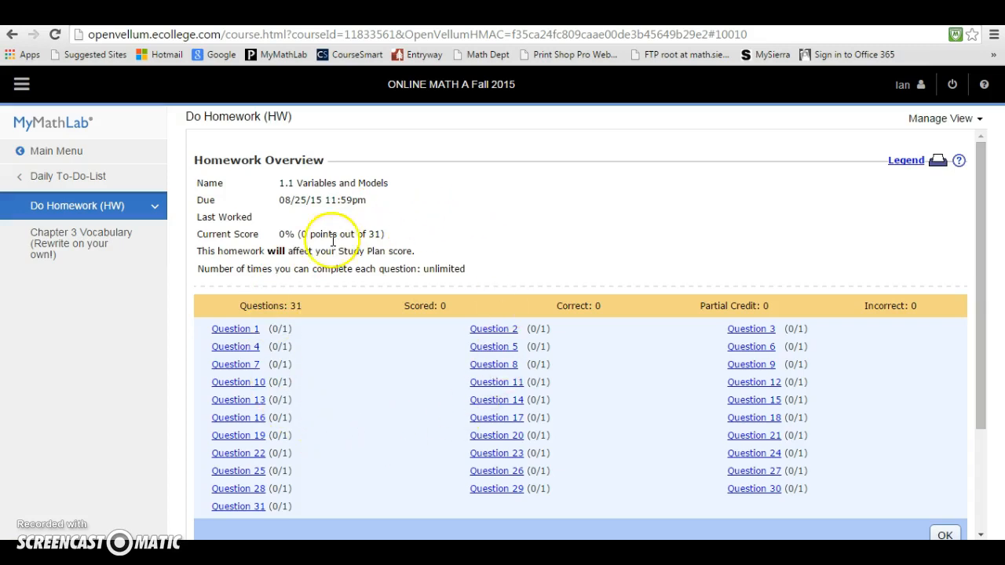
mouse_move(333, 328)
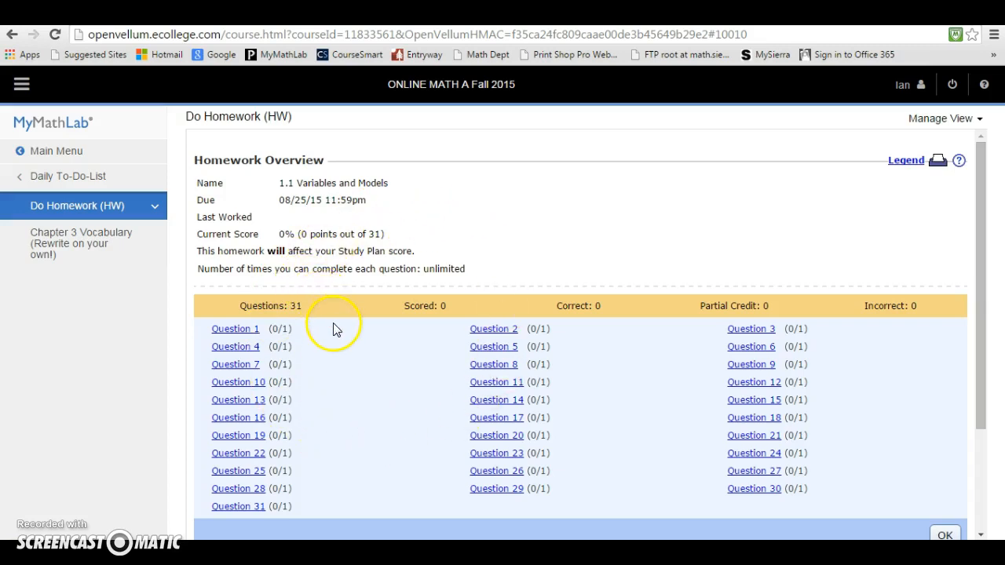
mouse_move(417, 293)
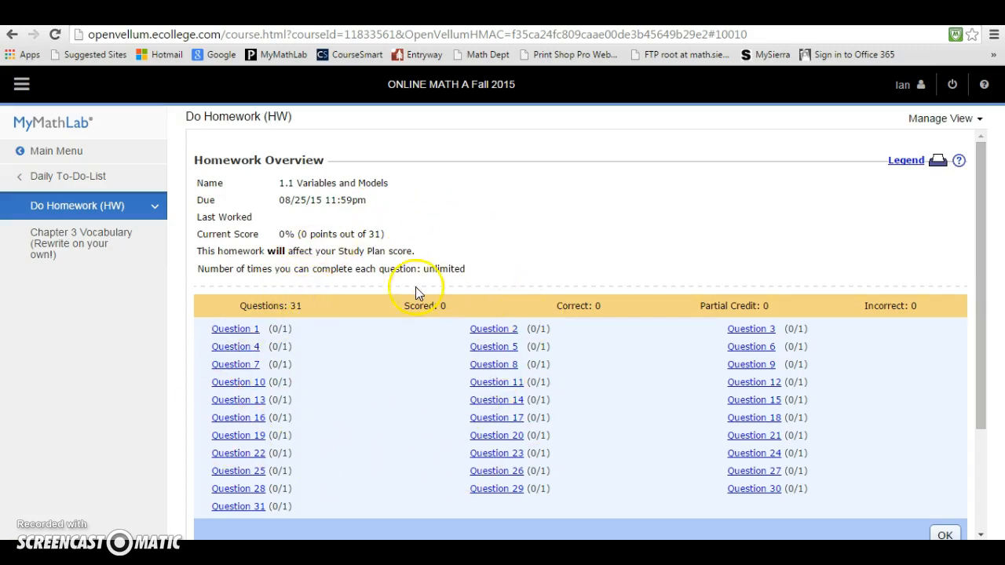
left_click(235, 328)
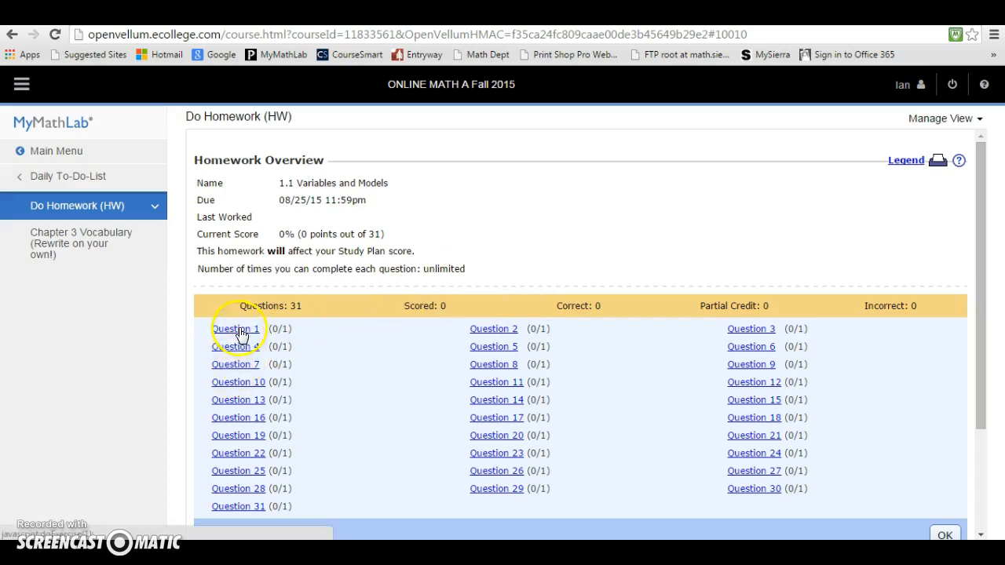
left_click(235, 328)
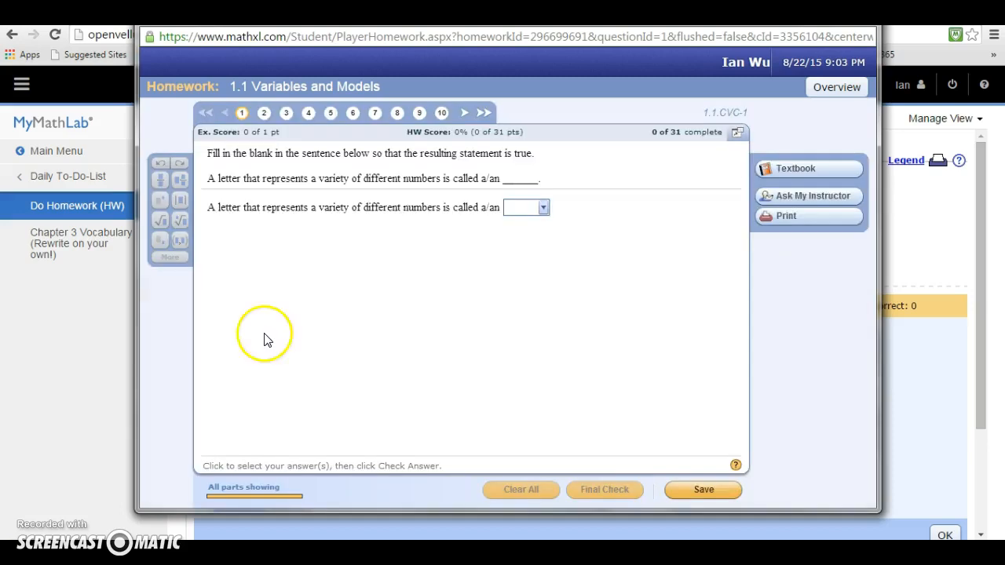
mouse_move(305, 266)
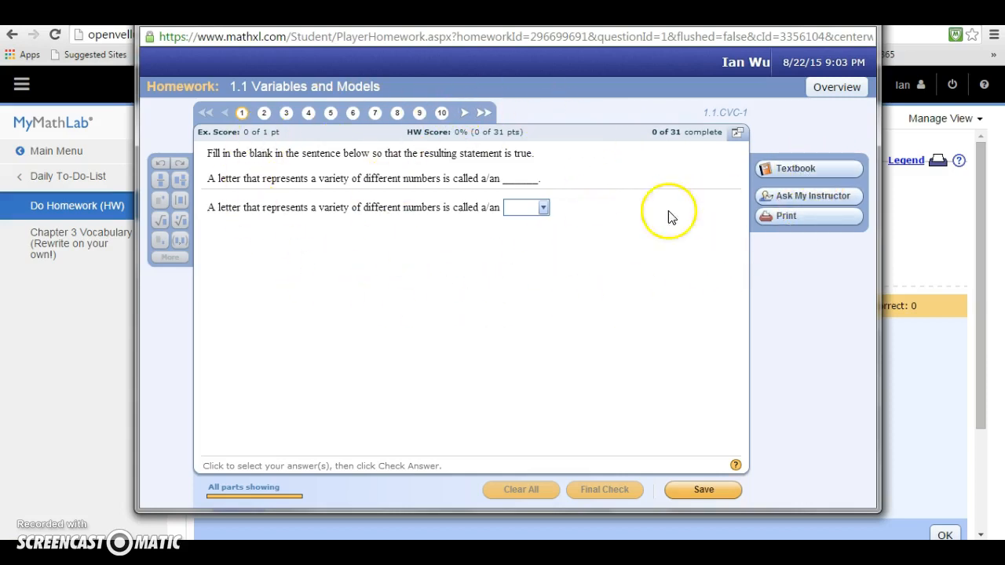
mouse_move(836, 185)
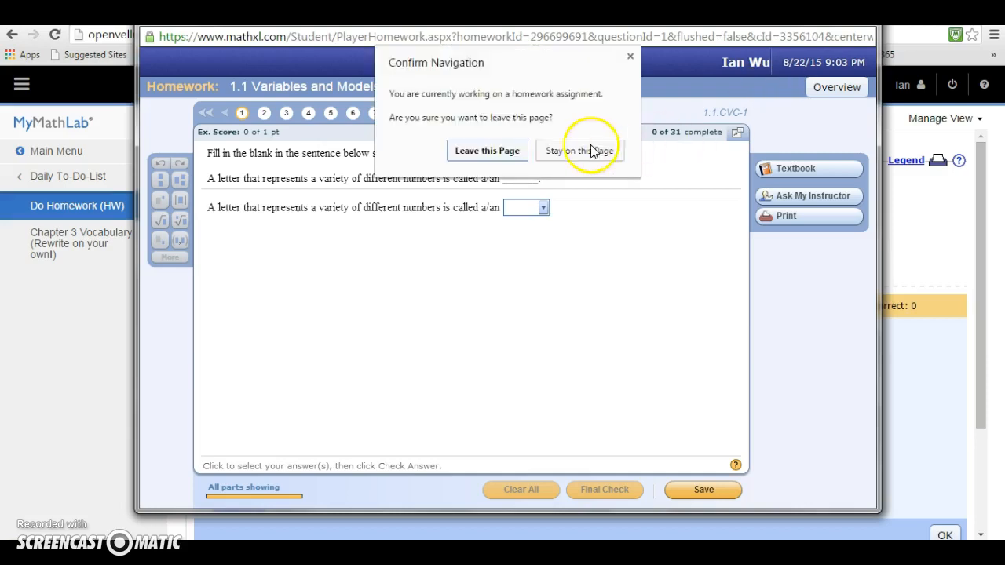
left_click(486, 150)
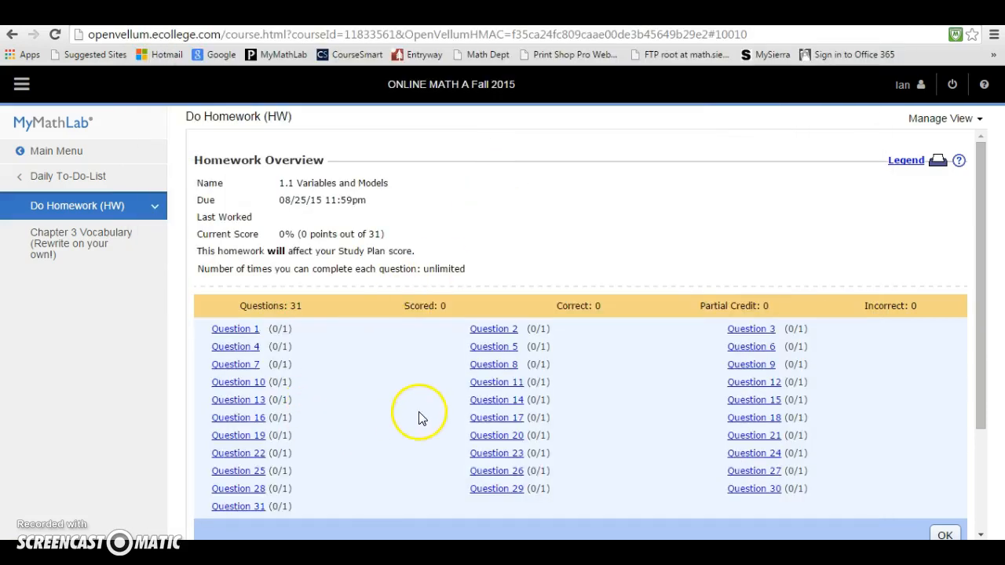
Open Question 17, 'twenty subtracted from a number', in the homework player
left_click(496, 417)
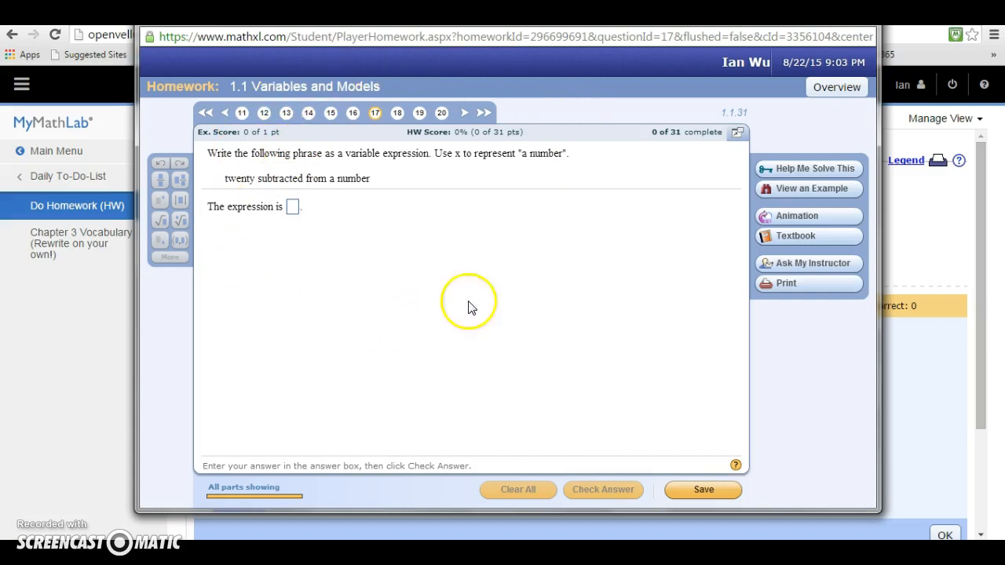
mouse_move(238, 194)
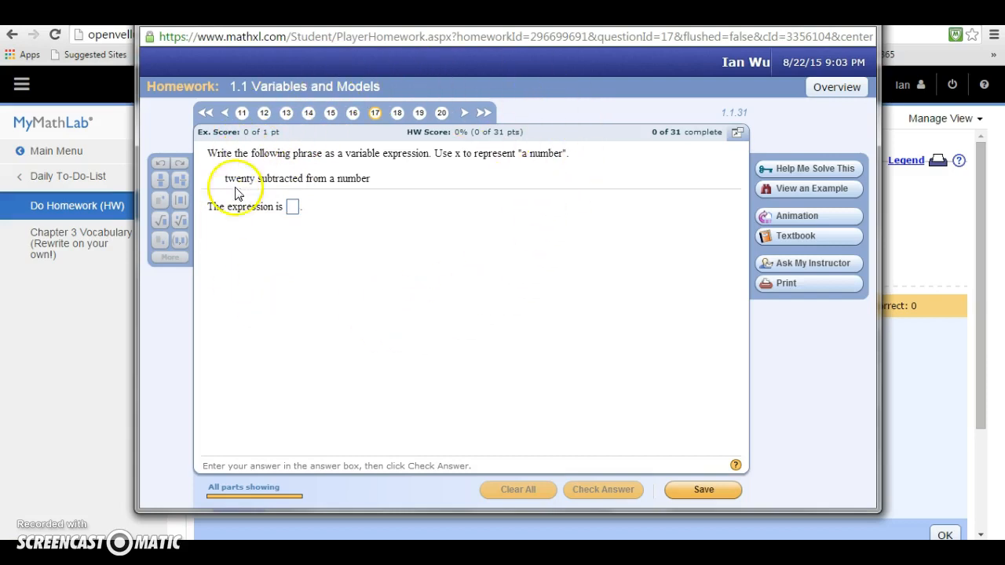
mouse_move(285, 232)
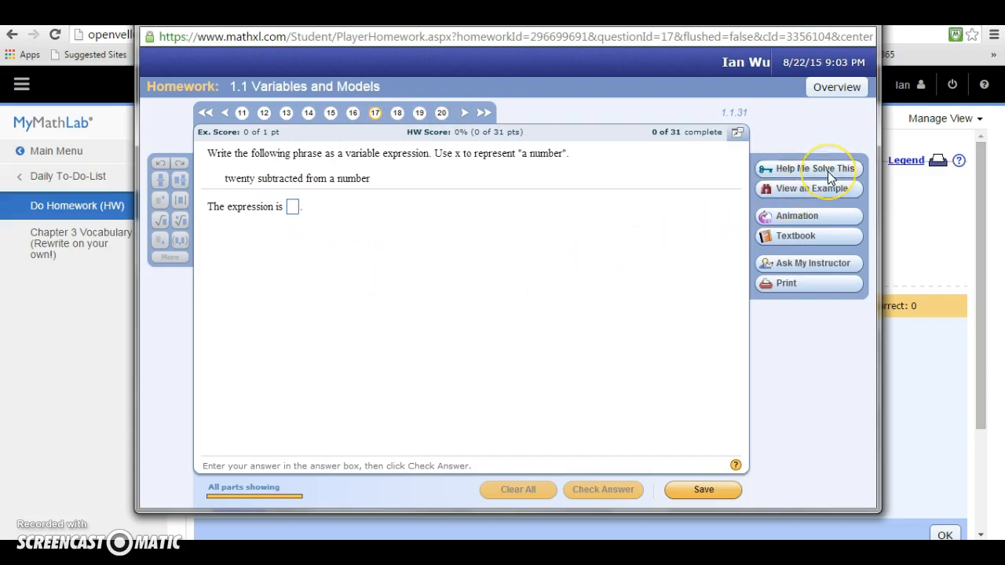
mouse_move(824, 192)
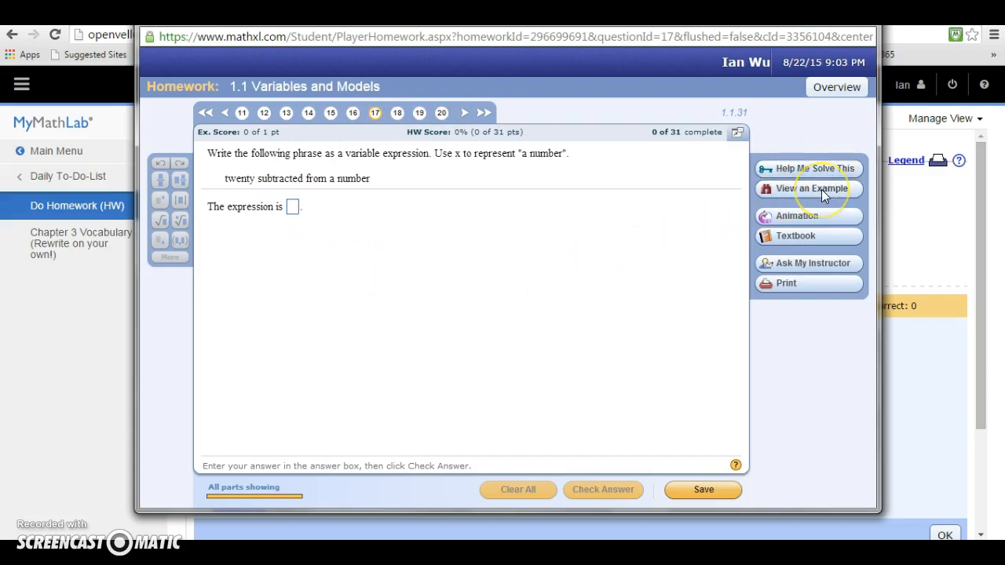
mouse_move(802, 244)
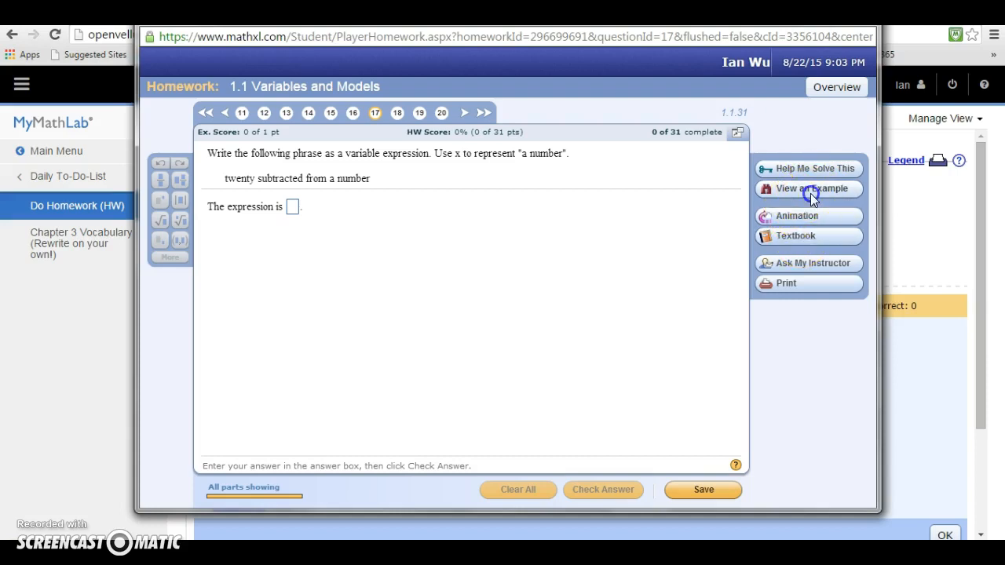
View and close Question 17's worked example, then return to the homework question list
left_click(808, 189)
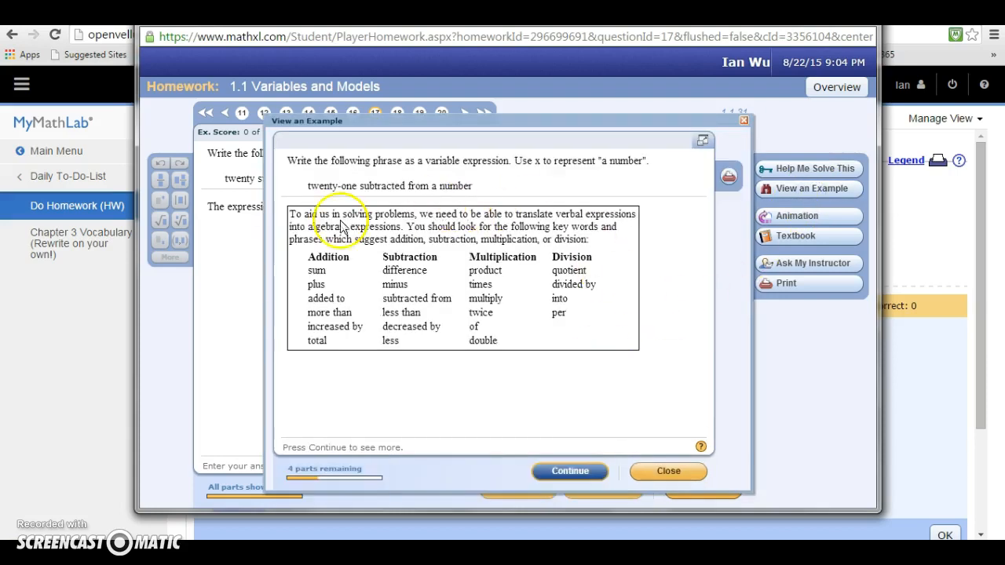
mouse_move(340, 299)
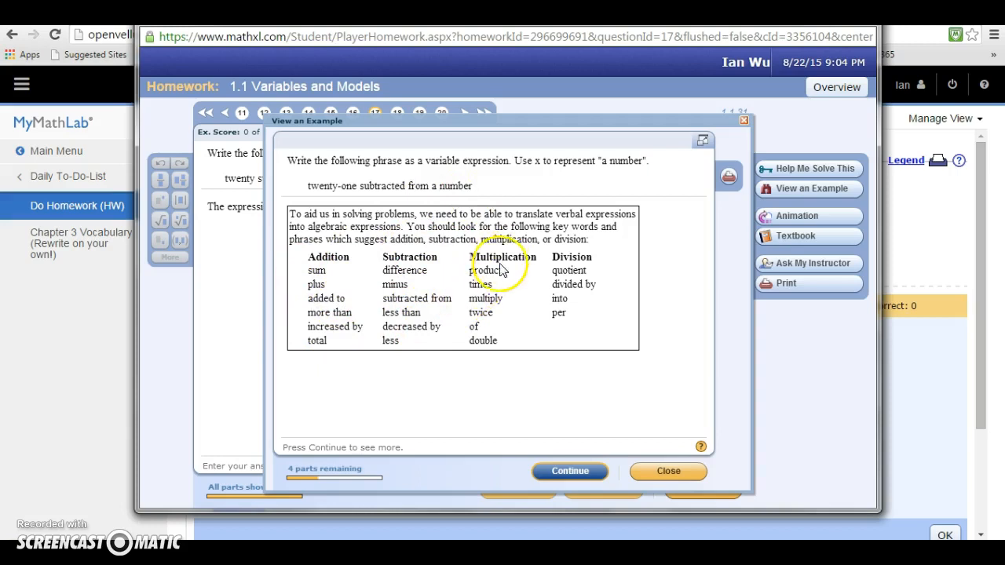
mouse_move(635, 448)
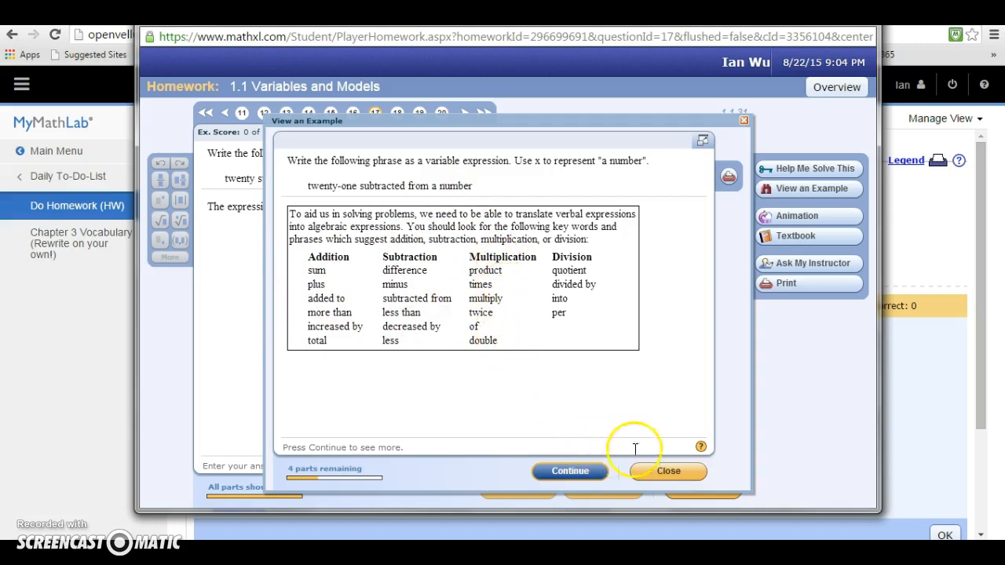
left_click(668, 470)
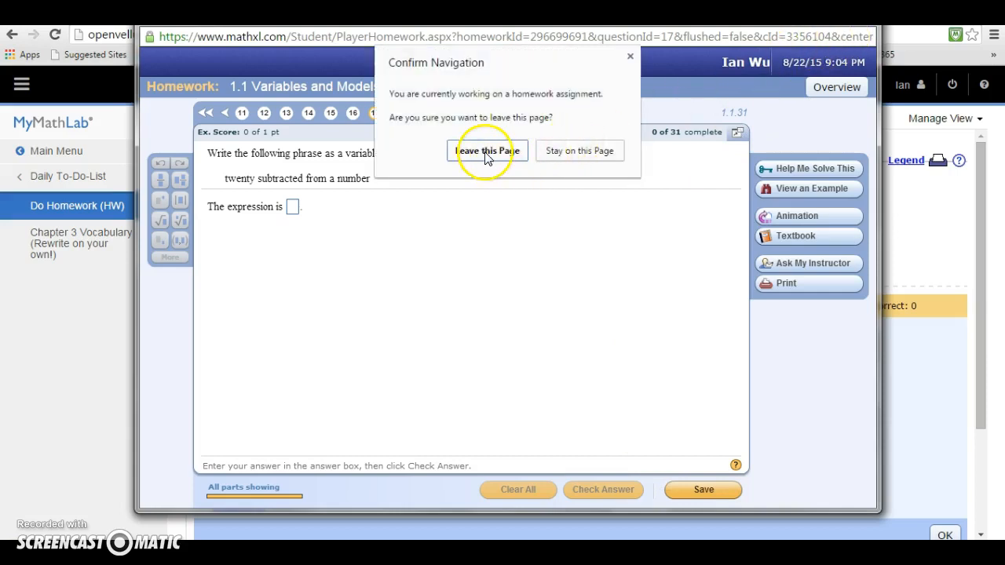
left_click(486, 150)
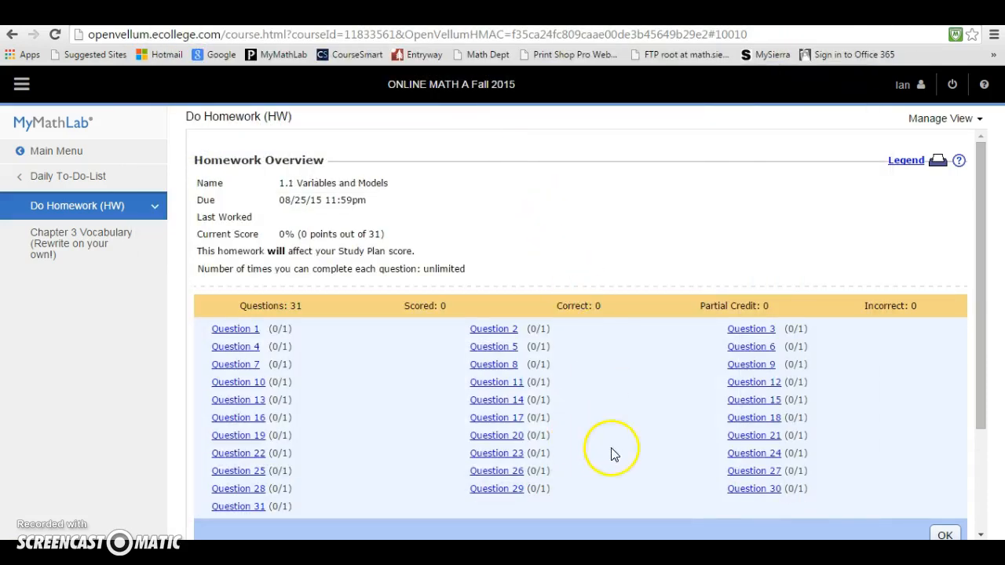
left_click(753, 453)
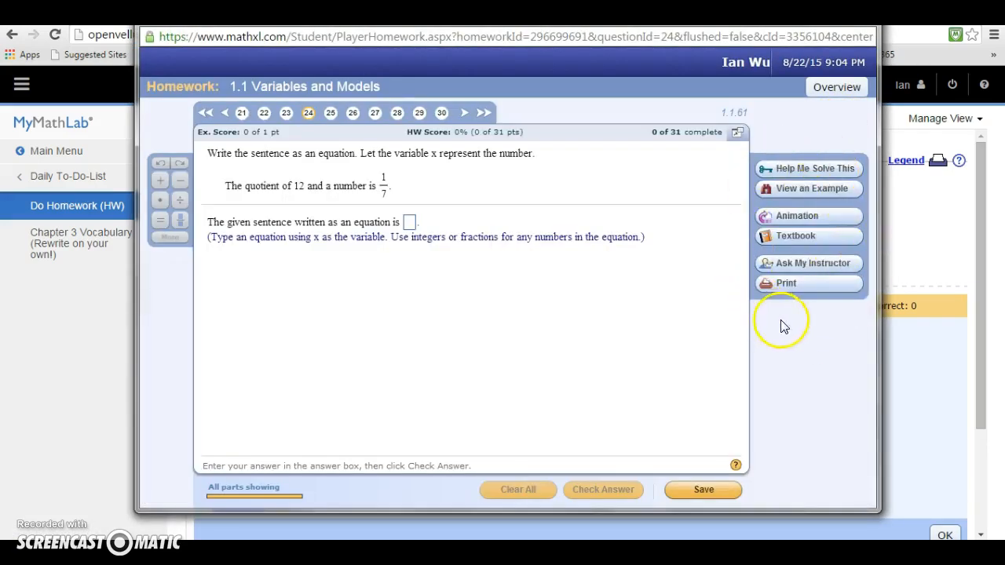
mouse_move(811, 176)
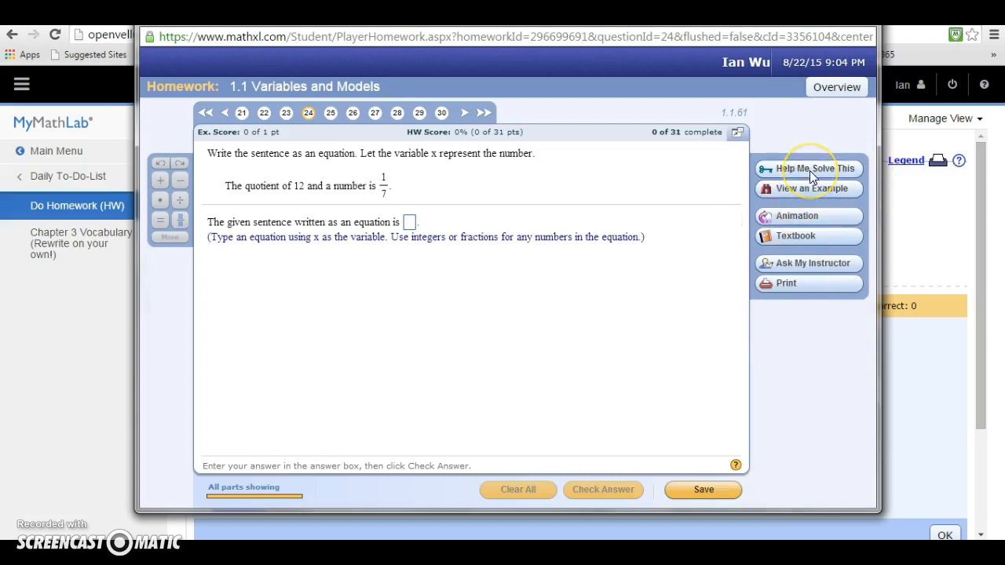
mouse_move(813, 194)
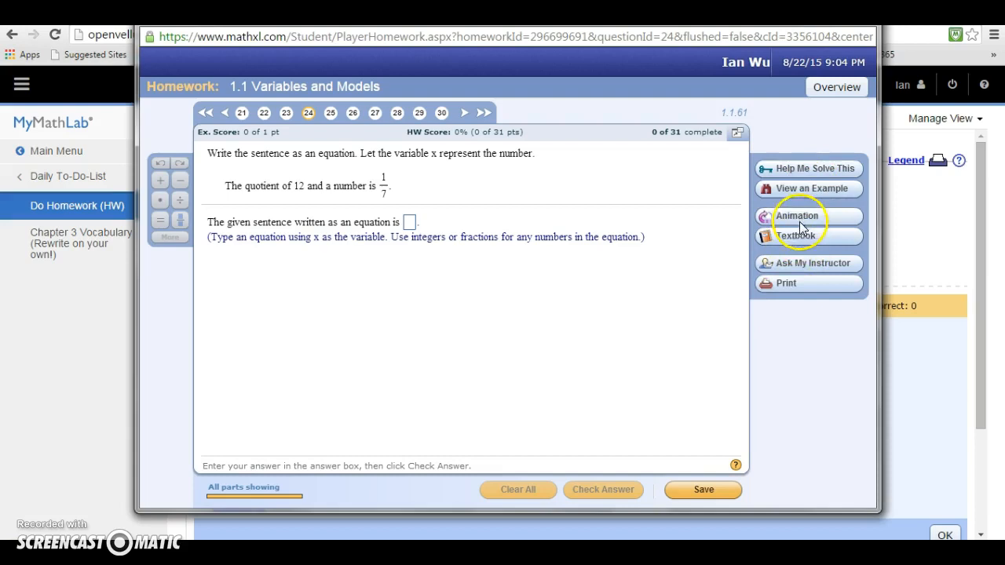
mouse_move(761, 291)
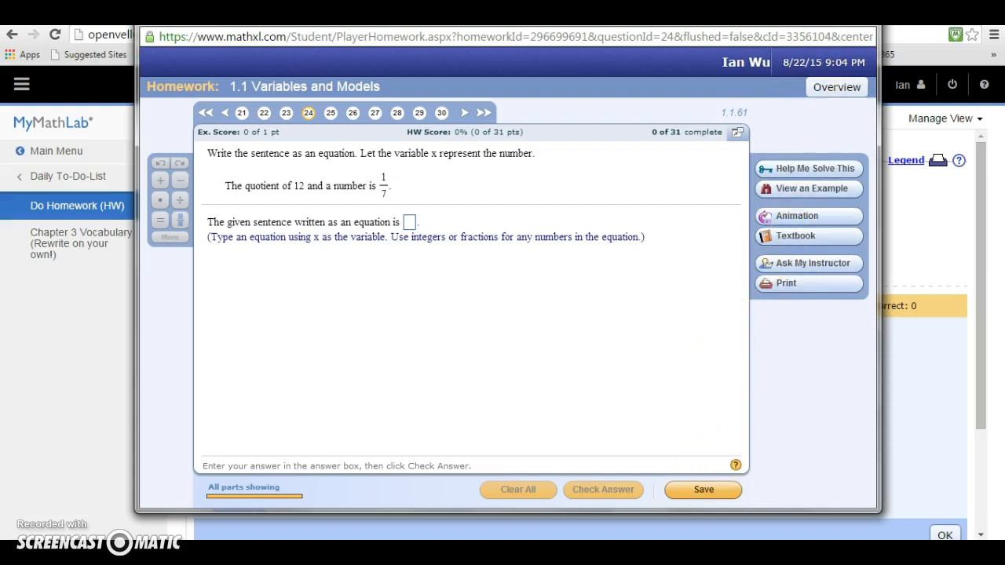
left_click(836, 87)
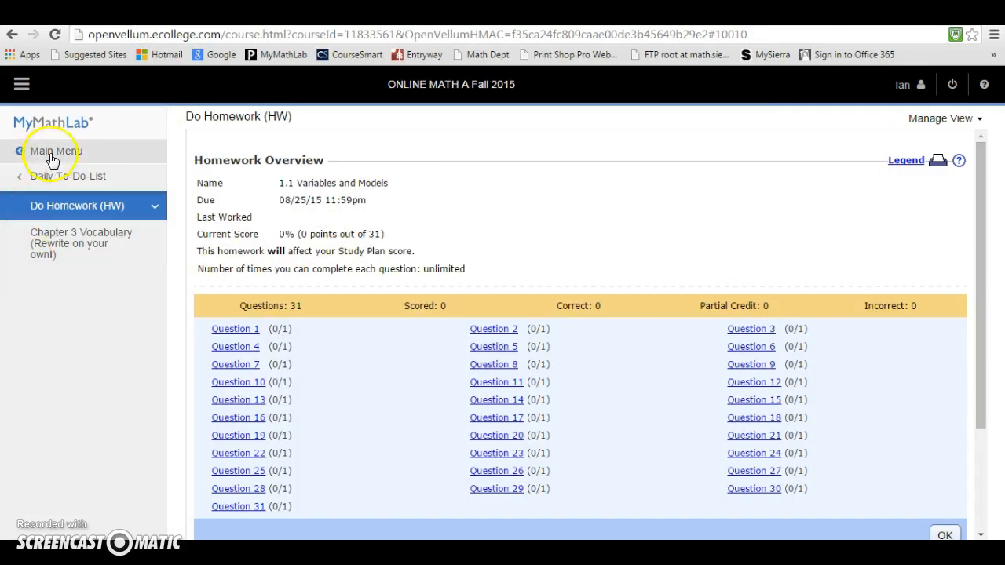
Reopen the Daily To-Do-List page from the course Main Menu
left_click(55, 150)
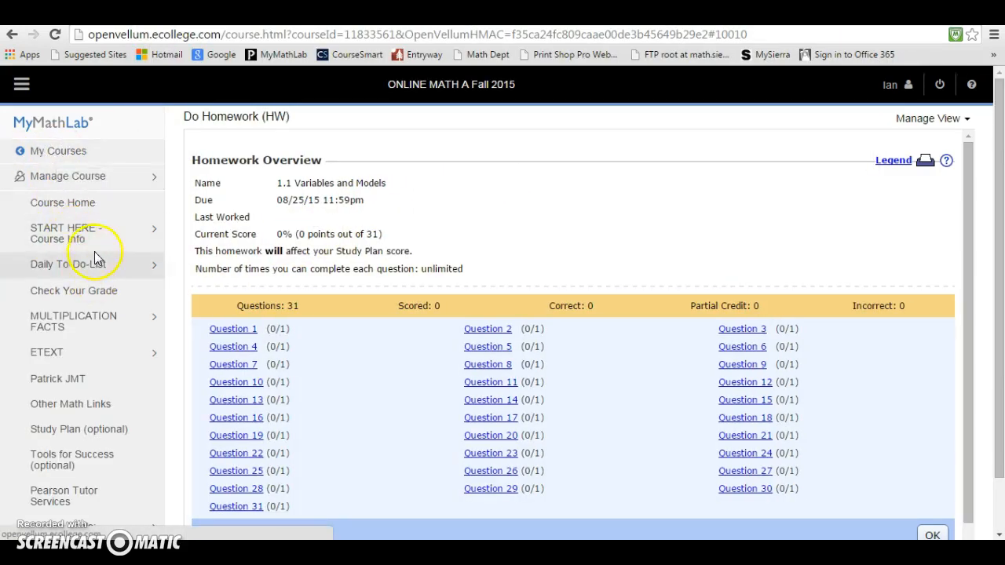
mouse_move(89, 429)
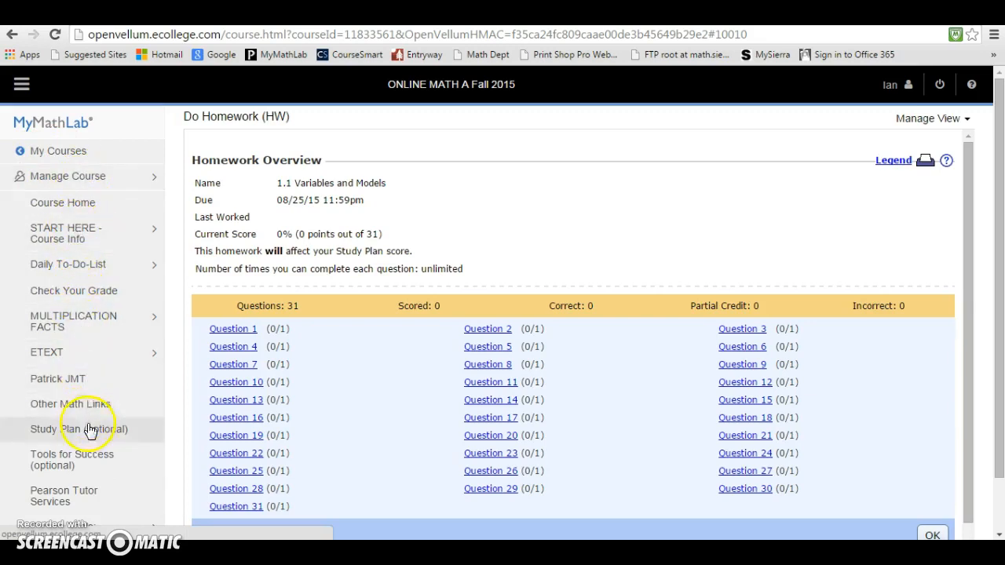
scroll("down", 3)
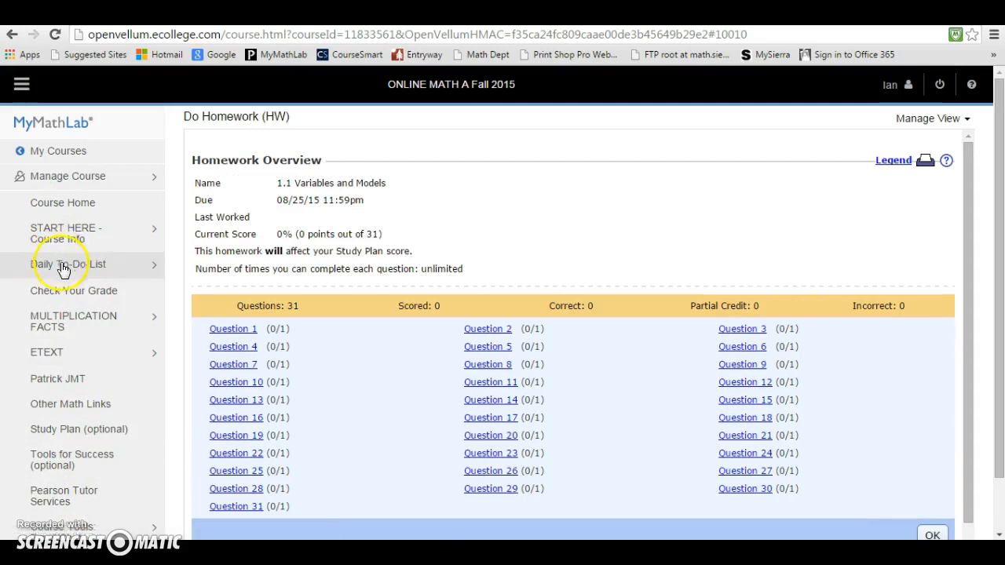
left_click(62, 264)
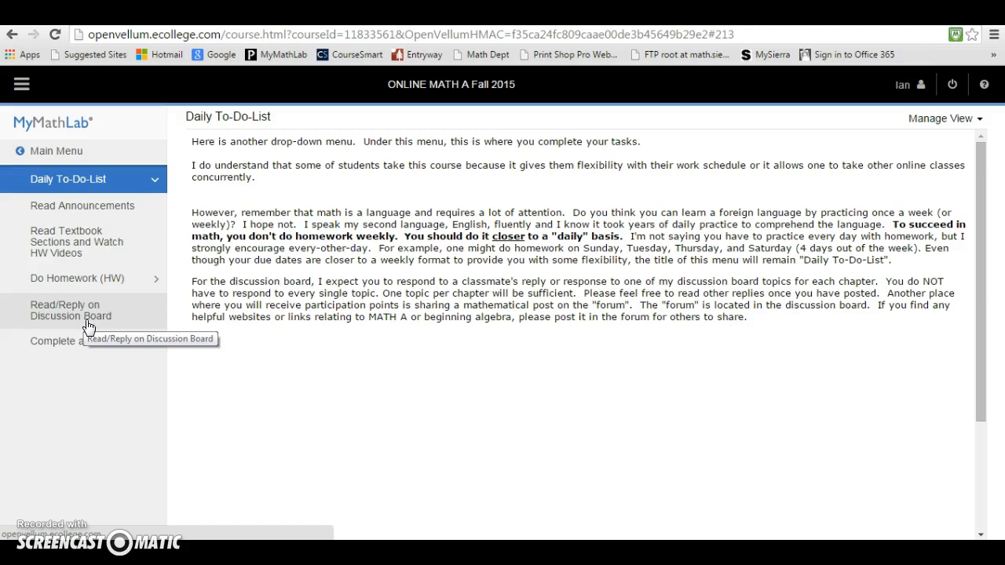
Open Read/Reply on Discussion Board and scroll through the week and chapter topics
left_click(70, 310)
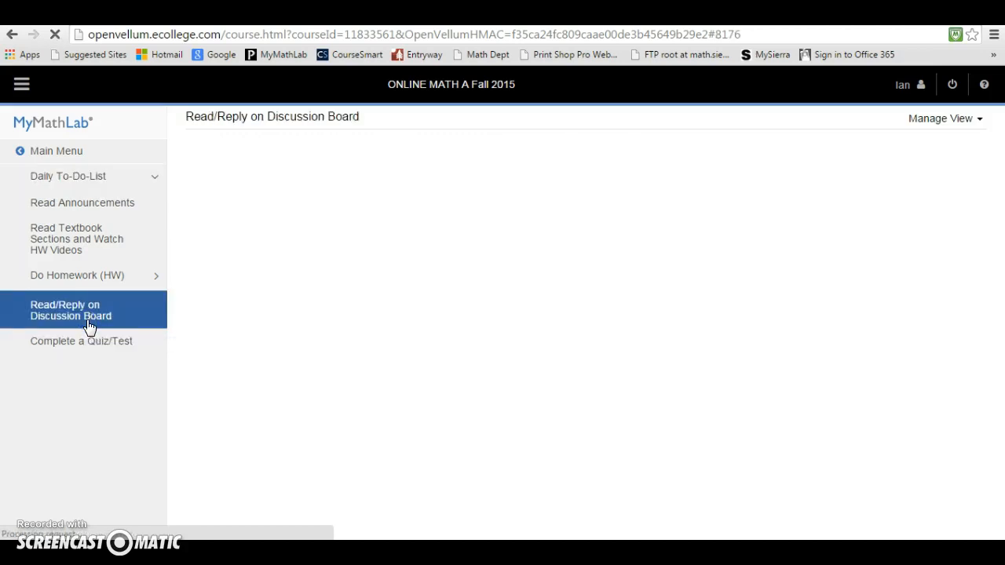
left_click(71, 310)
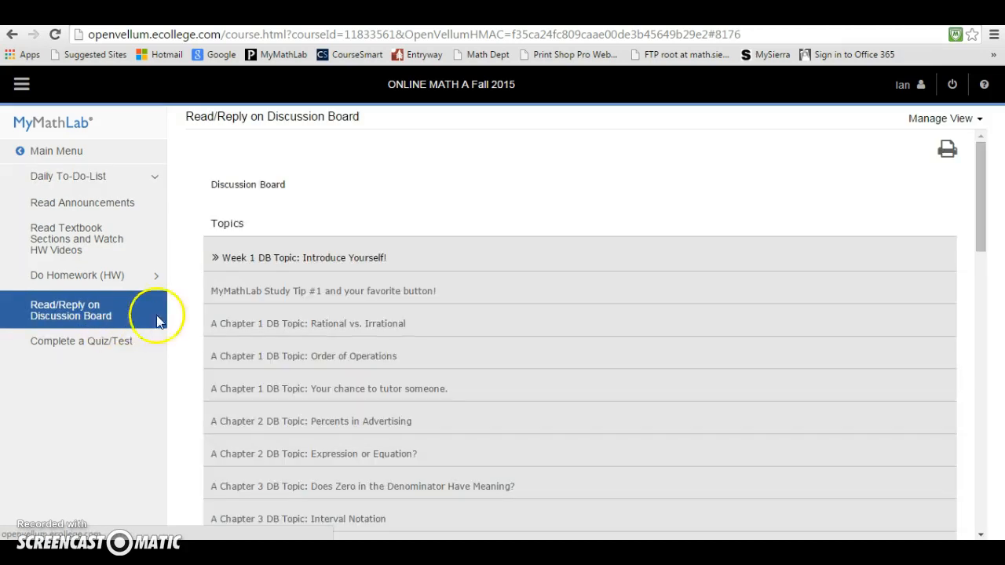
scroll("down", 3)
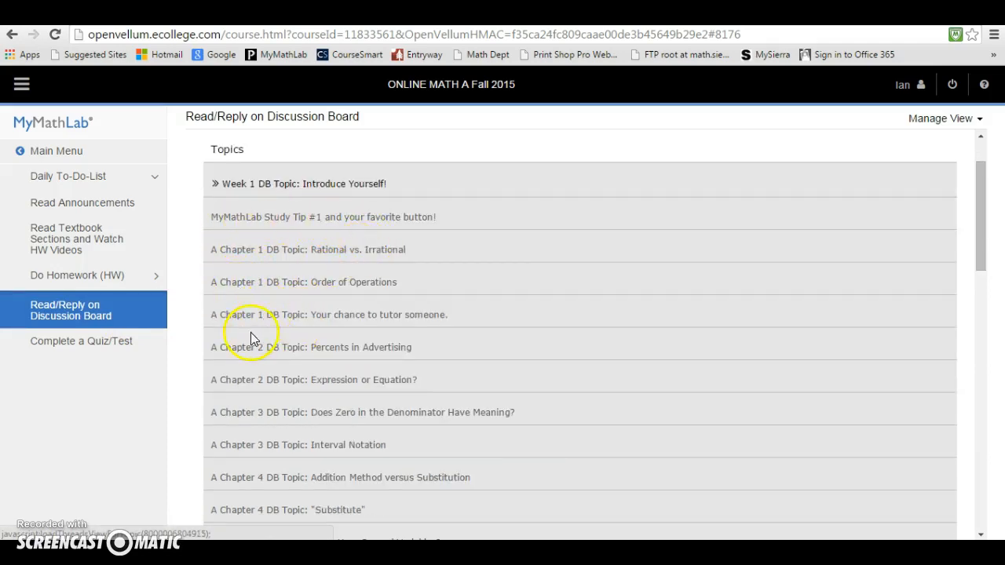
scroll("down", 3)
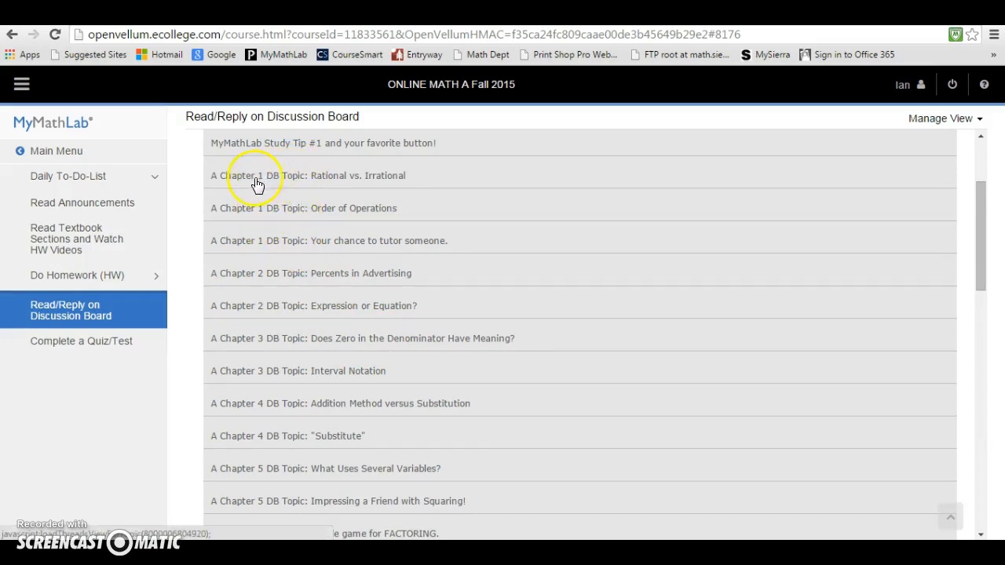
mouse_move(263, 277)
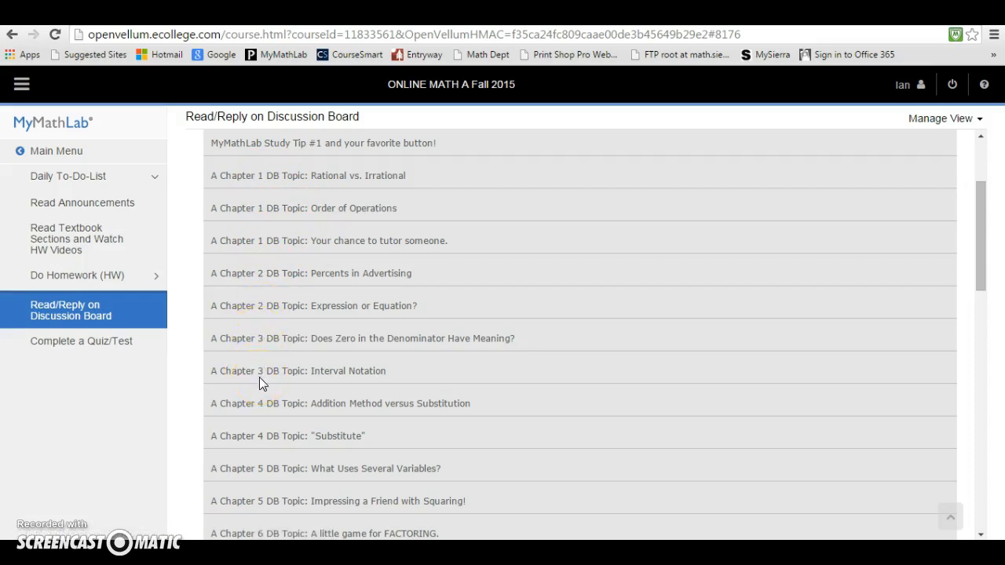
scroll("down", 3)
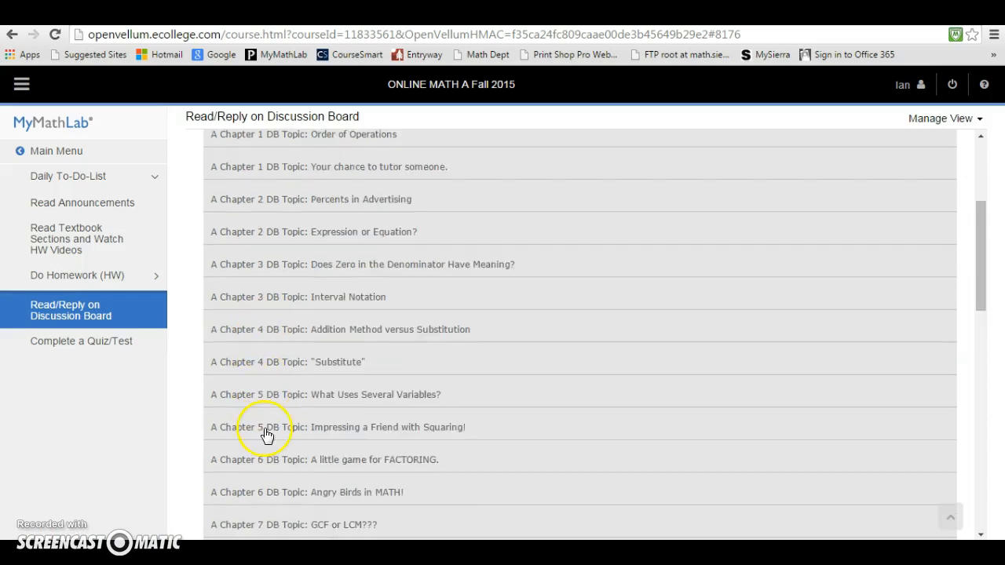
mouse_move(281, 428)
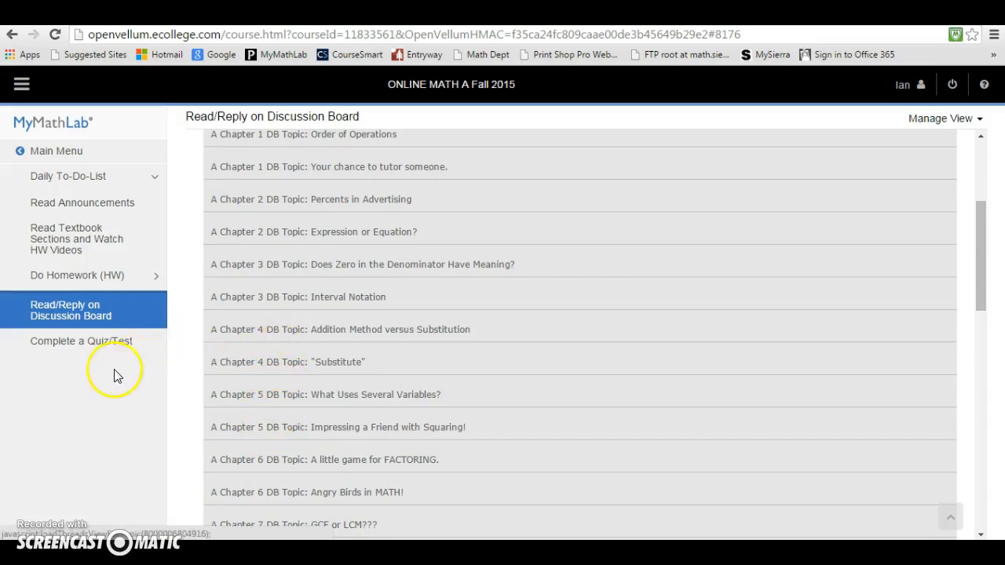
Review the Chapter 1 and 2 quizzes and tests list, then open Check Your Grade
left_click(82, 340)
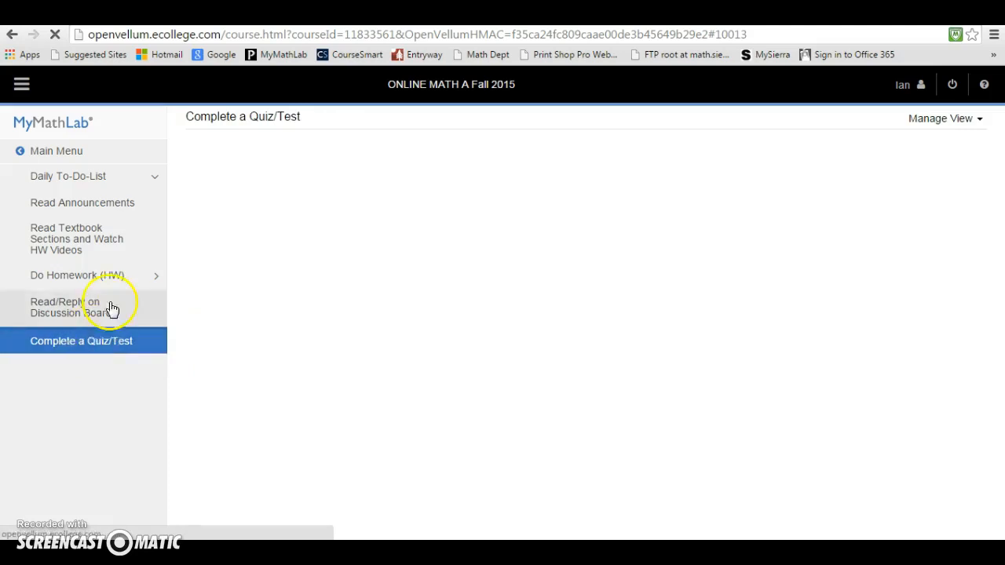
mouse_move(121, 352)
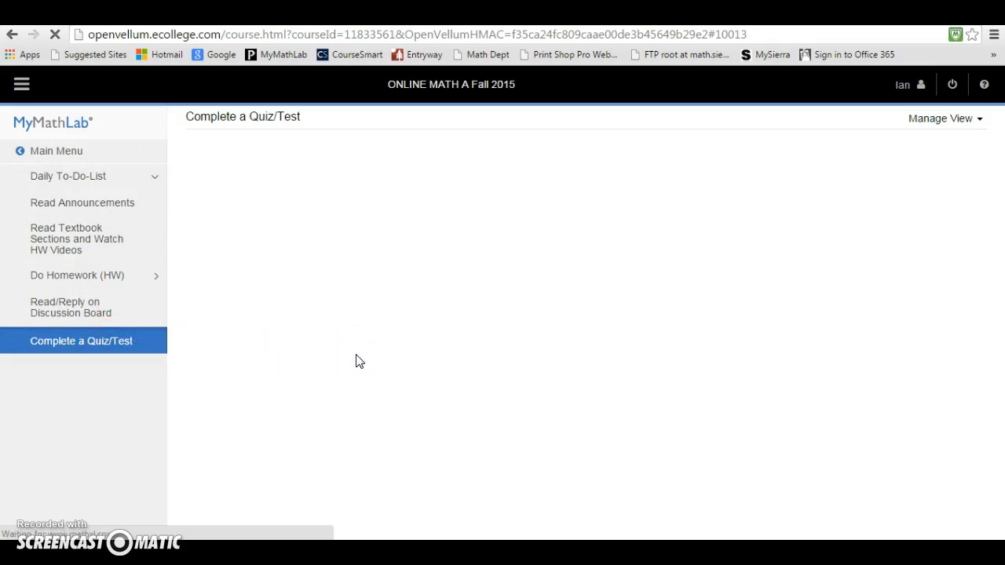
left_click(81, 341)
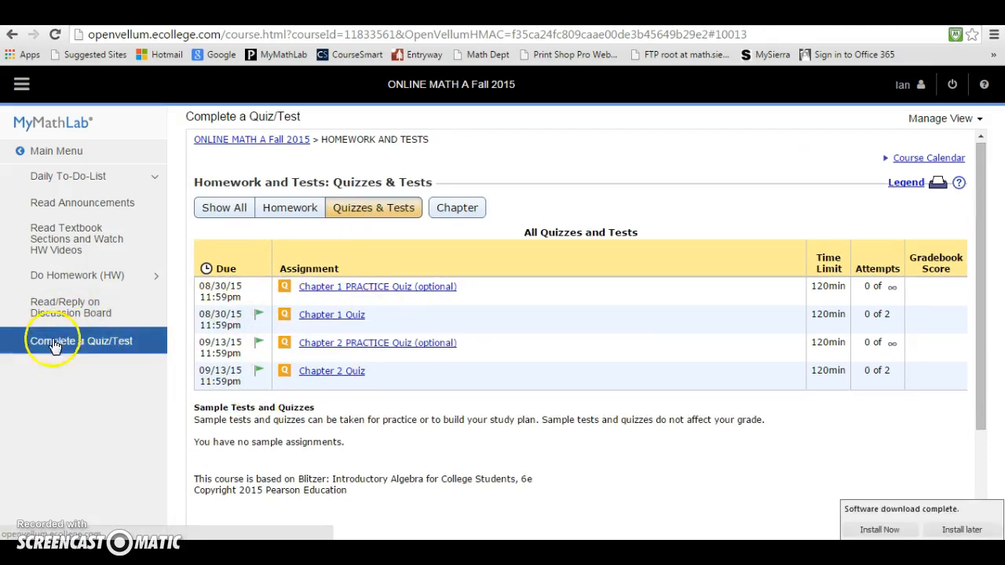
mouse_move(281, 325)
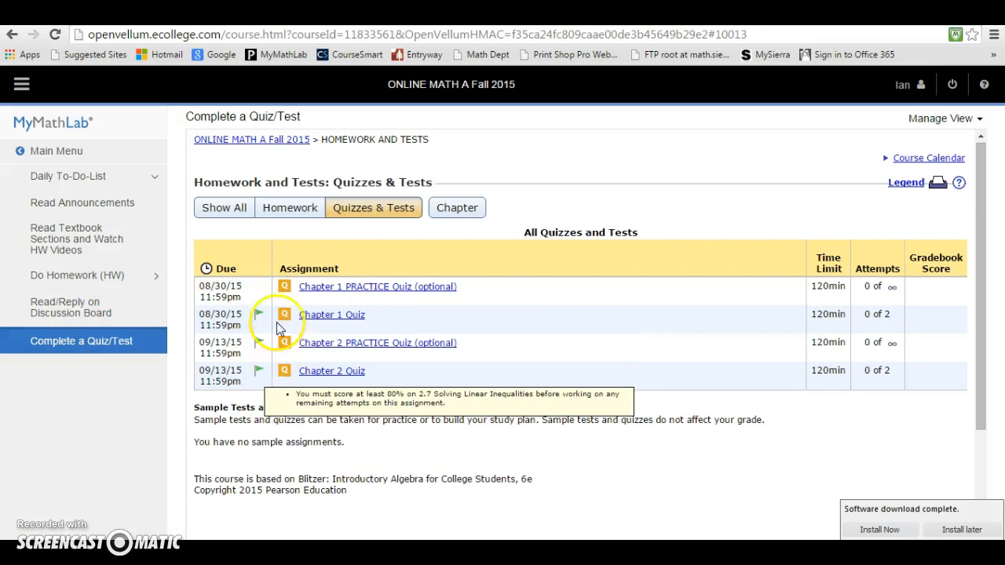
mouse_move(249, 447)
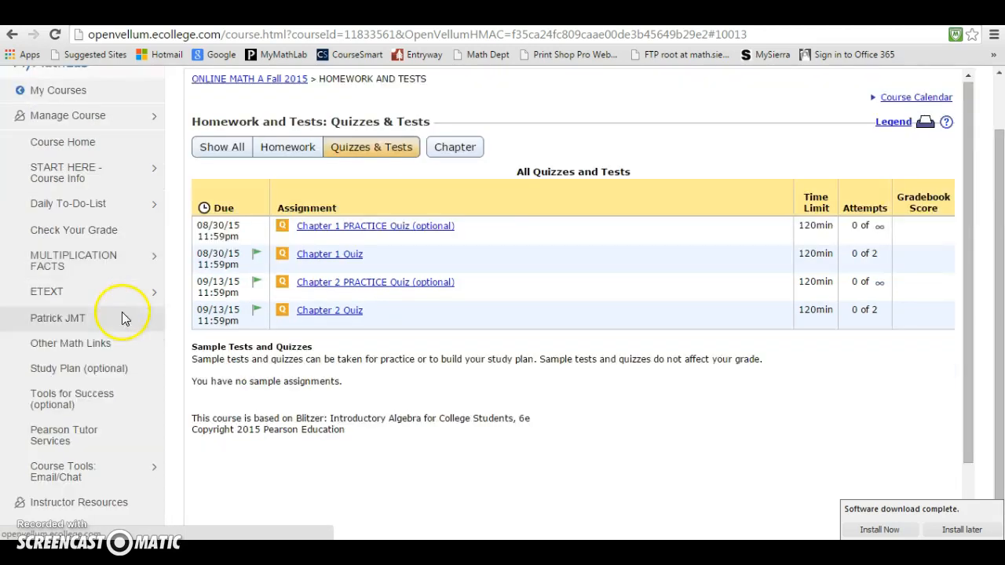
mouse_move(59, 338)
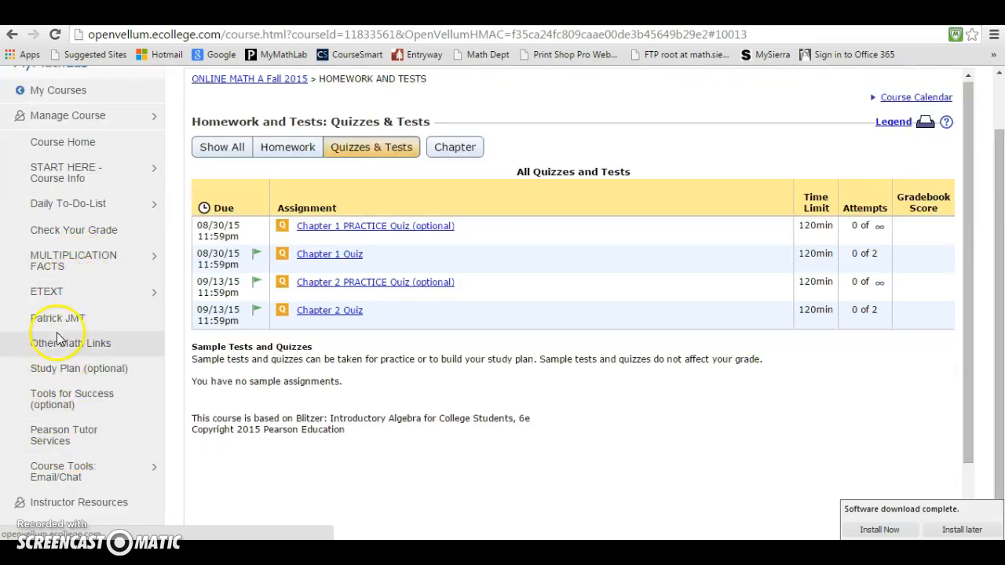
left_click(73, 230)
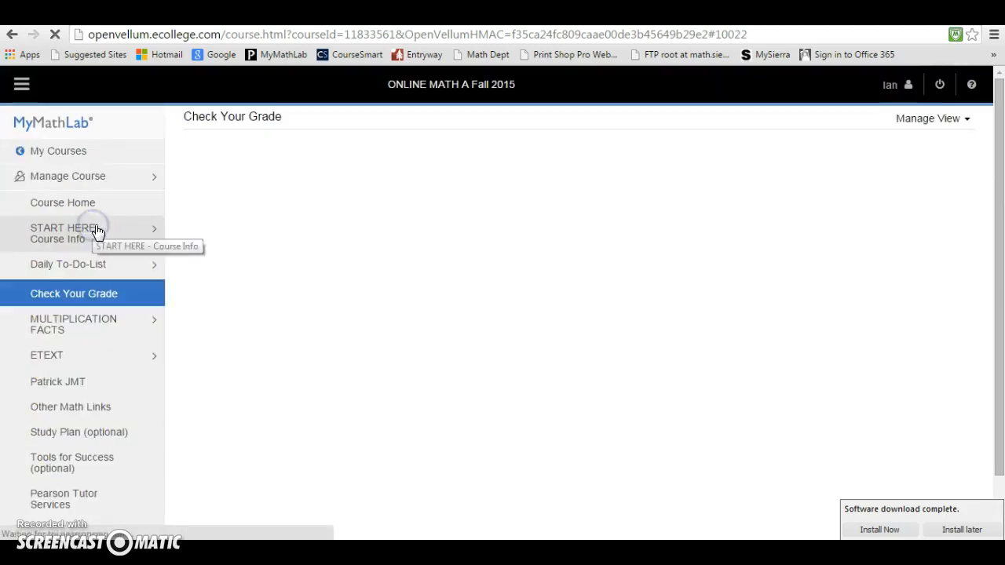
Review the 1.1 Variables and Models results, then go to Multiplication Facts
left_click(74, 292)
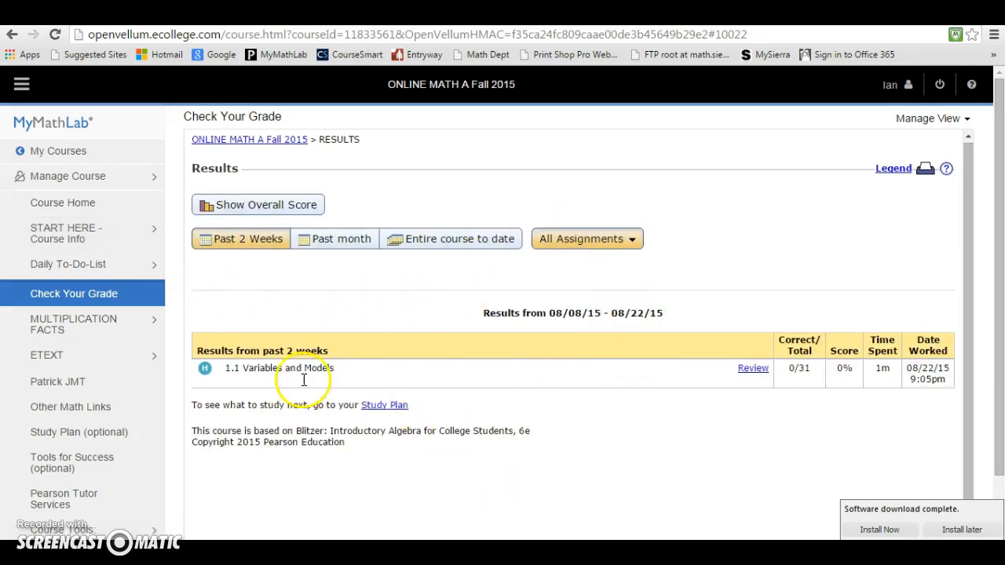
mouse_move(594, 374)
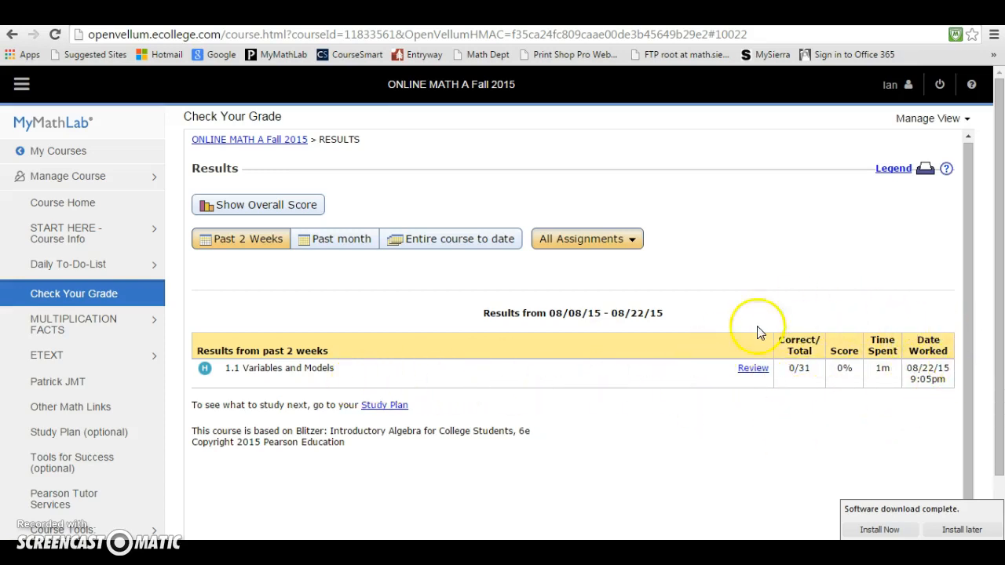
mouse_move(77, 304)
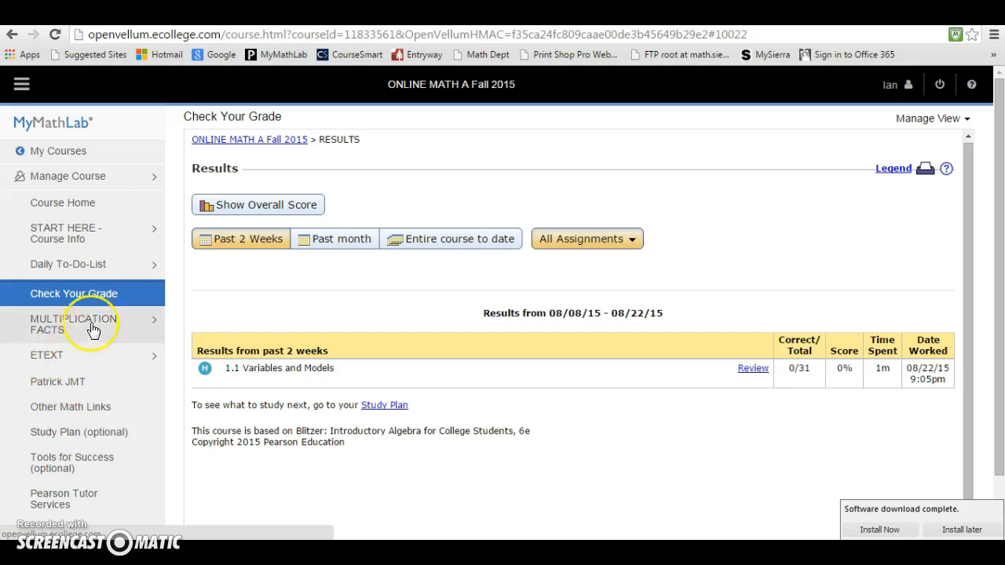
left_click(63, 323)
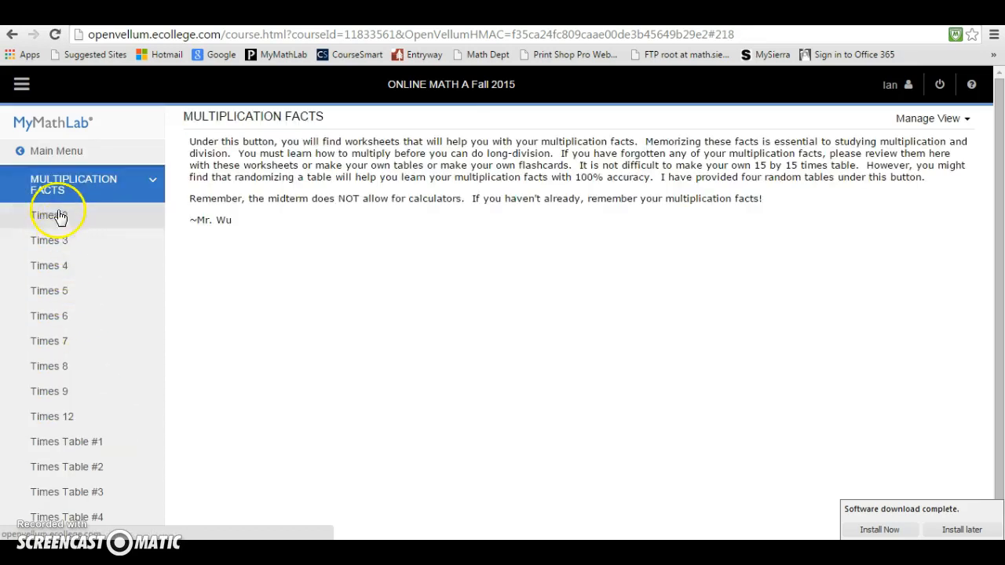
mouse_move(58, 422)
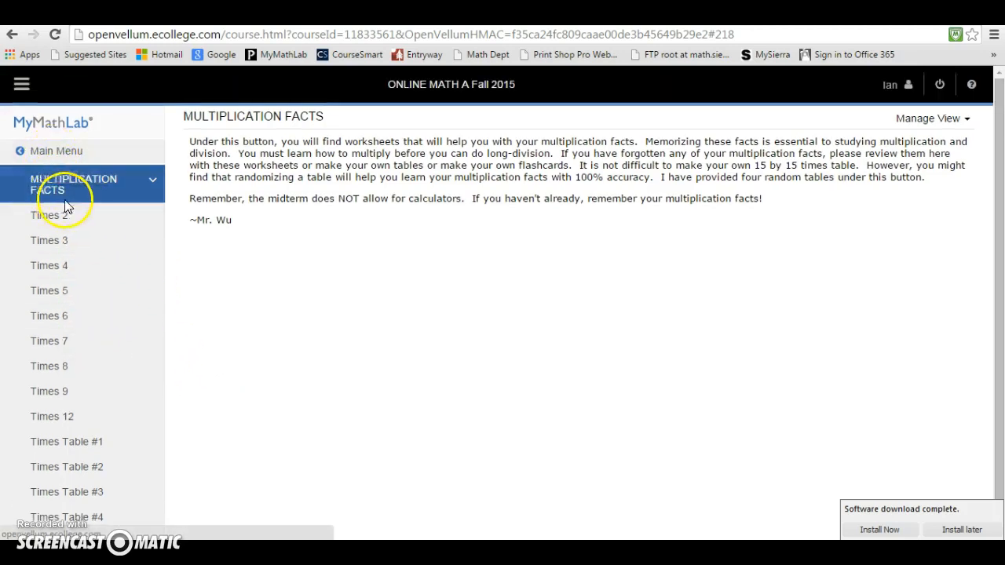
mouse_move(51, 322)
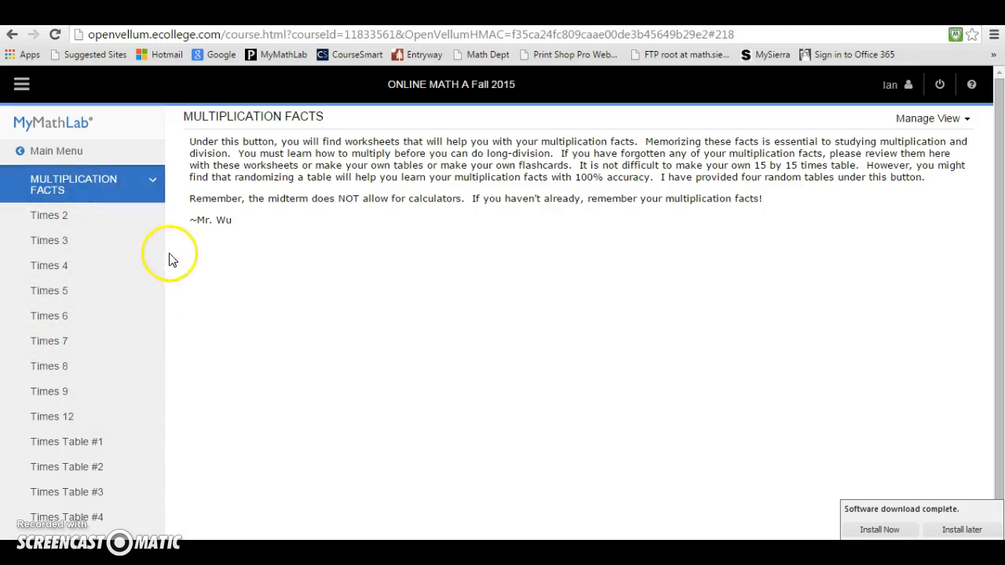
mouse_move(75, 179)
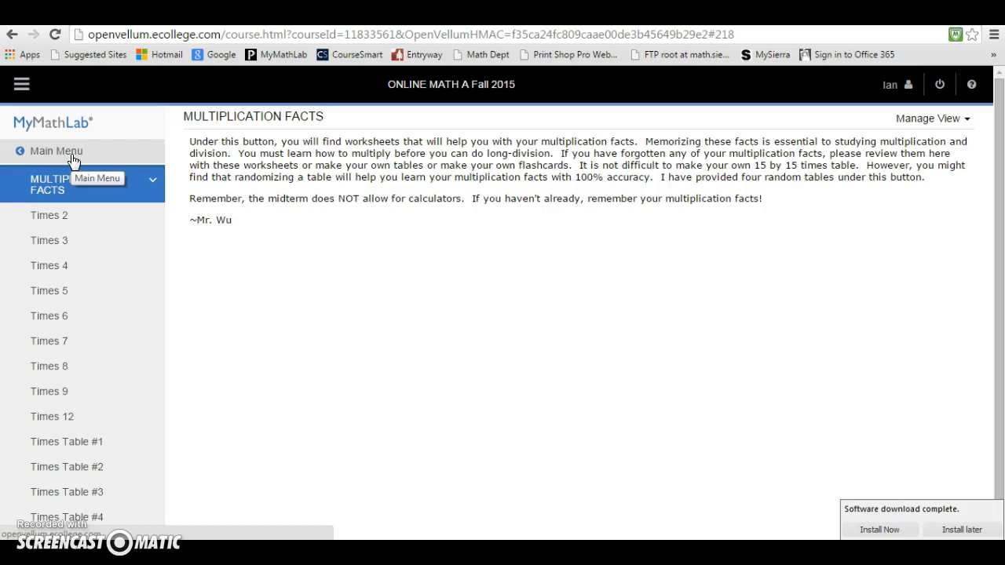
mouse_move(71, 340)
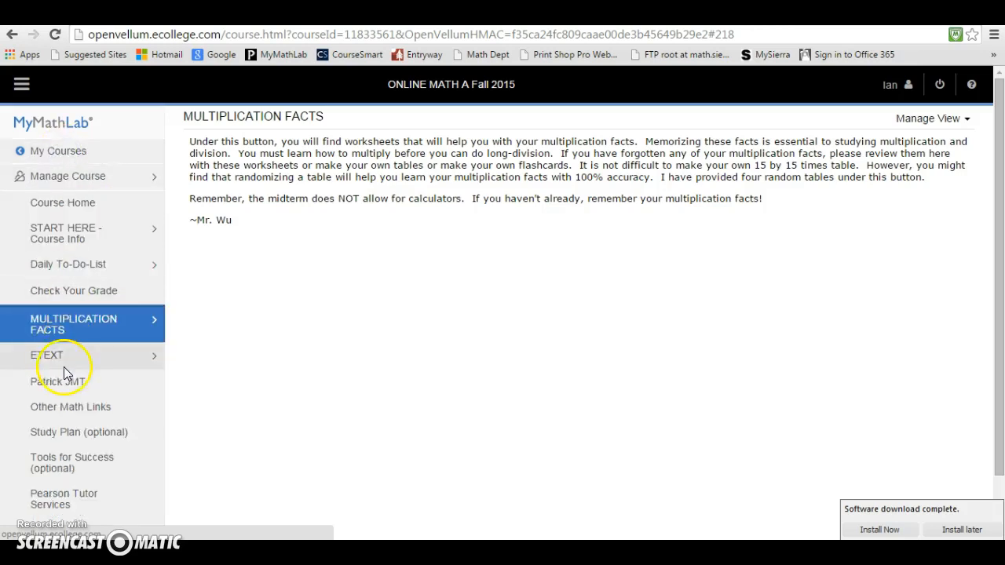
Scroll the left navigation panel and choose Course Home
scroll("down", 3)
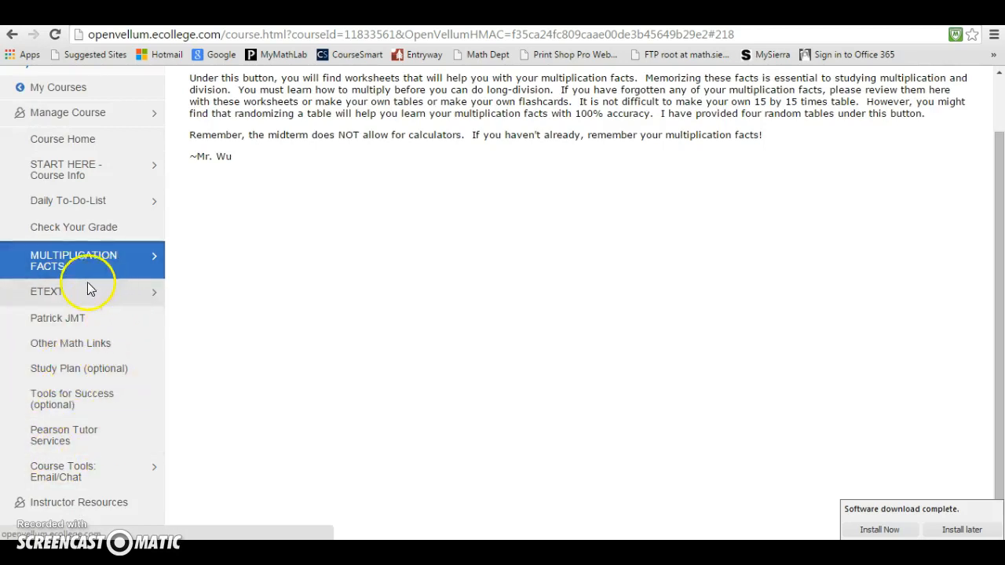
mouse_move(9, 413)
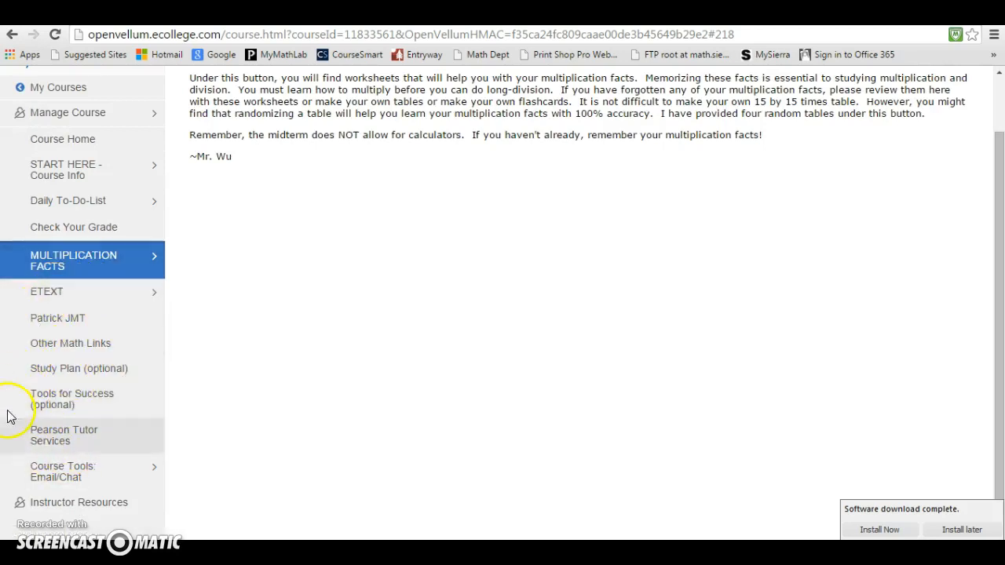
mouse_move(71, 323)
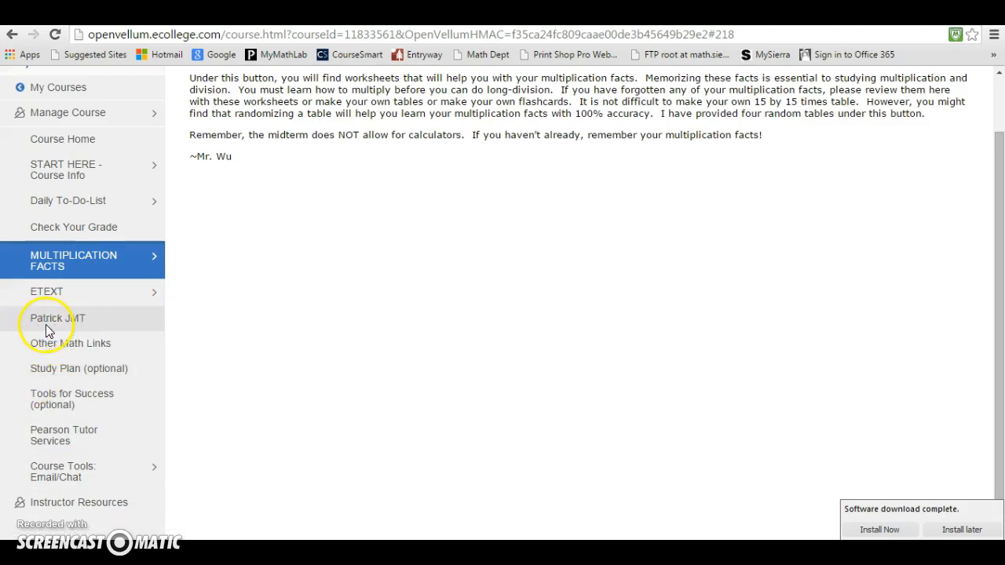
mouse_move(61, 347)
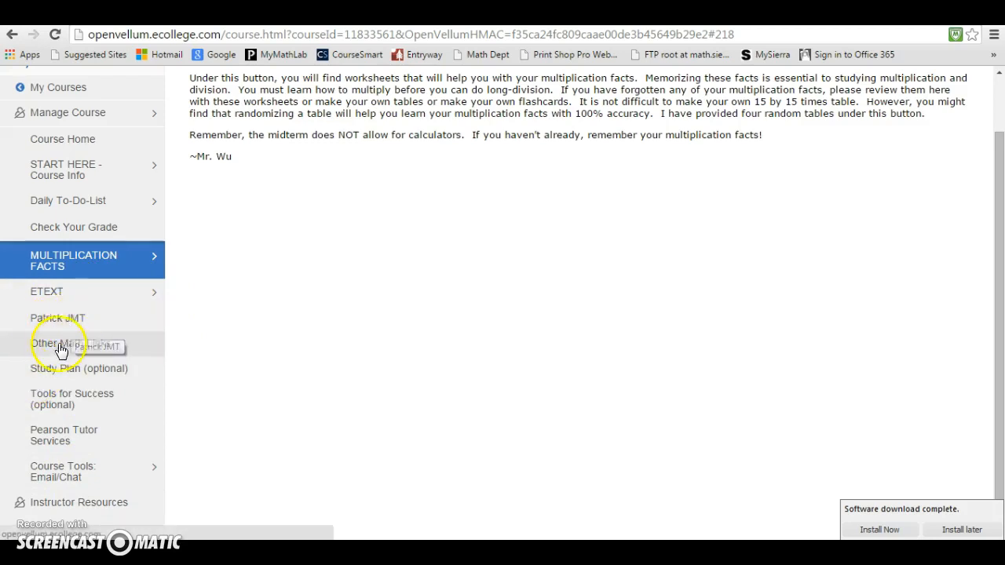
mouse_move(135, 466)
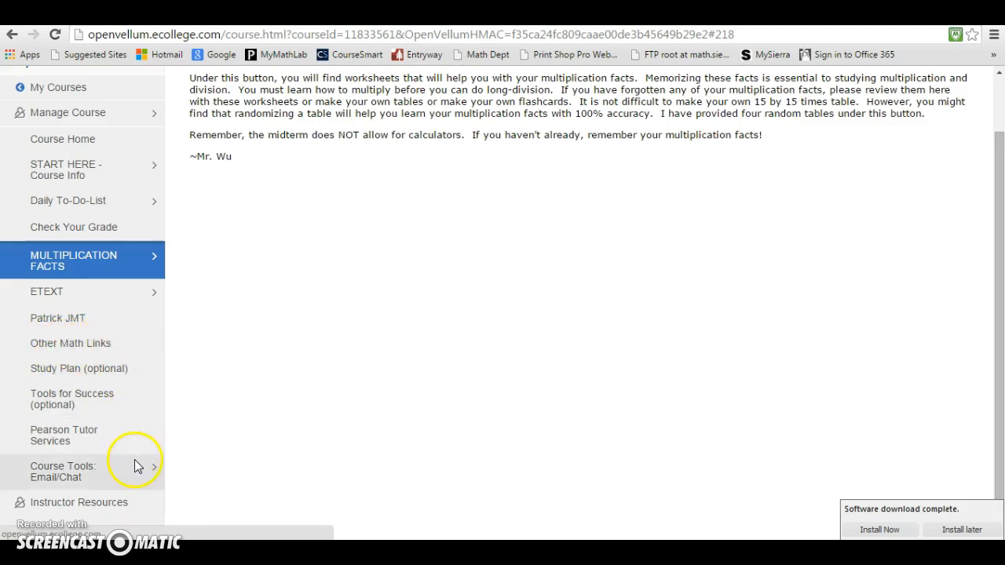
mouse_move(940, 514)
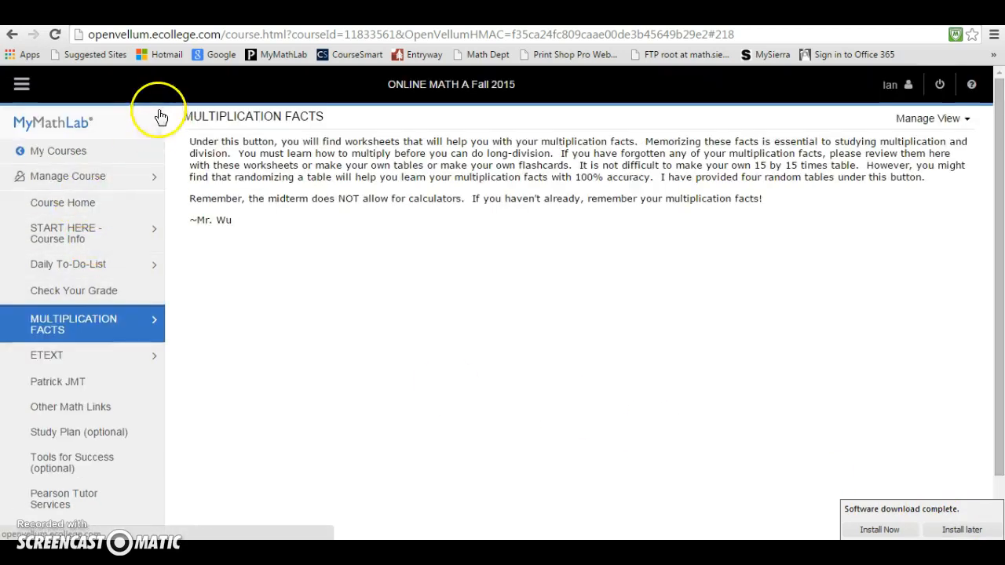
mouse_move(908, 89)
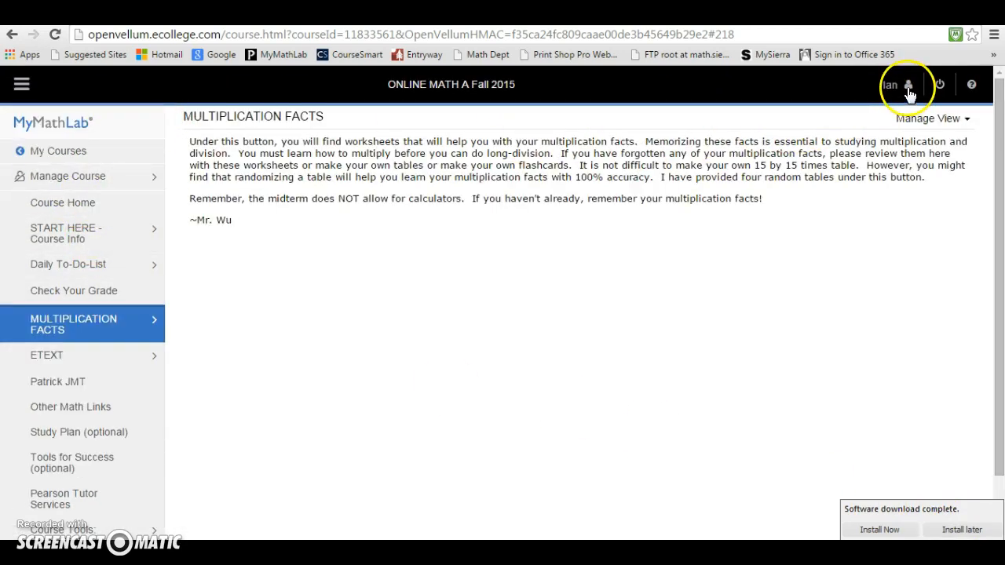
mouse_move(908, 84)
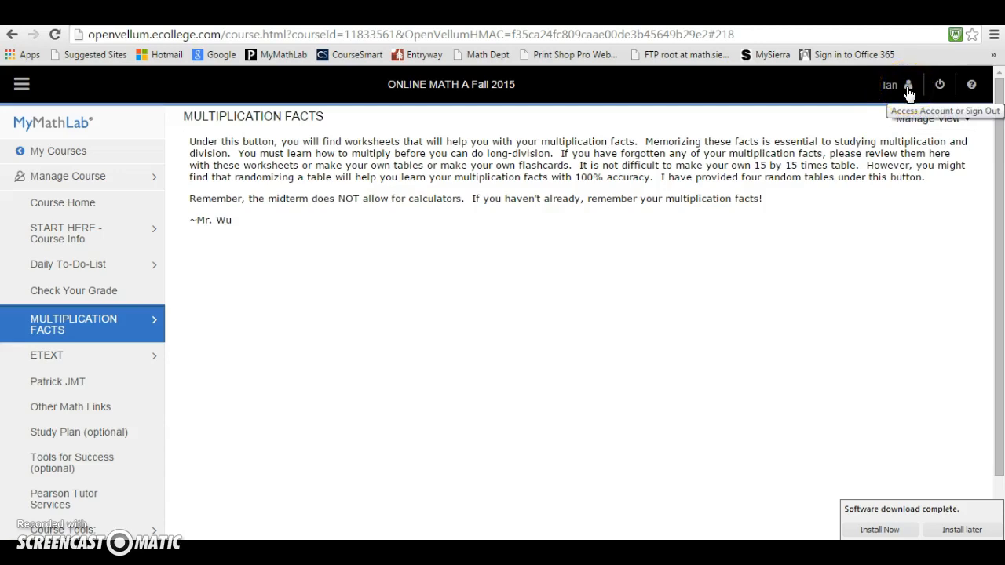
mouse_move(74, 151)
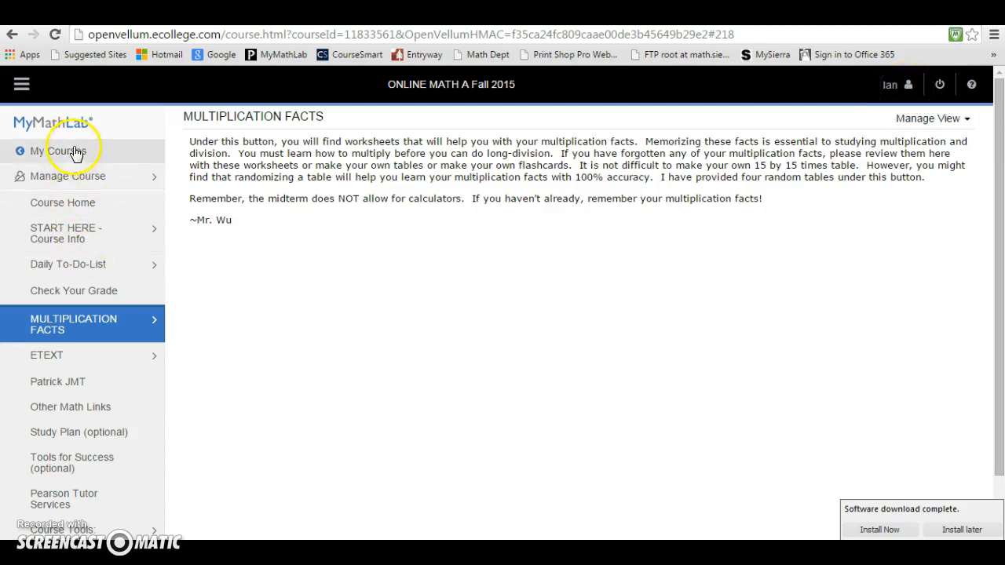
left_click(63, 203)
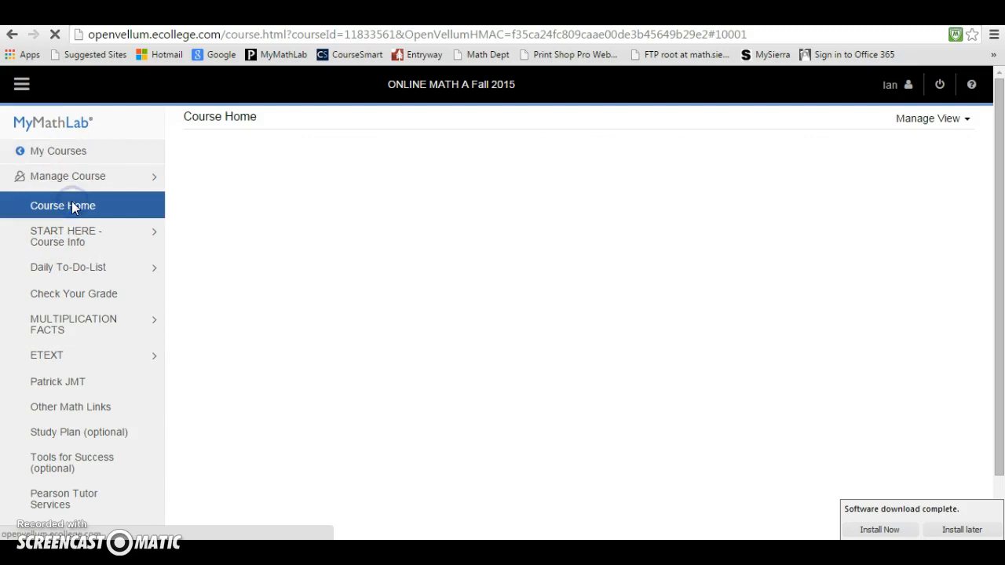
Scroll through the calendar, upcoming assignments, results and My Progress counts (1/65 homework)
left_click(62, 205)
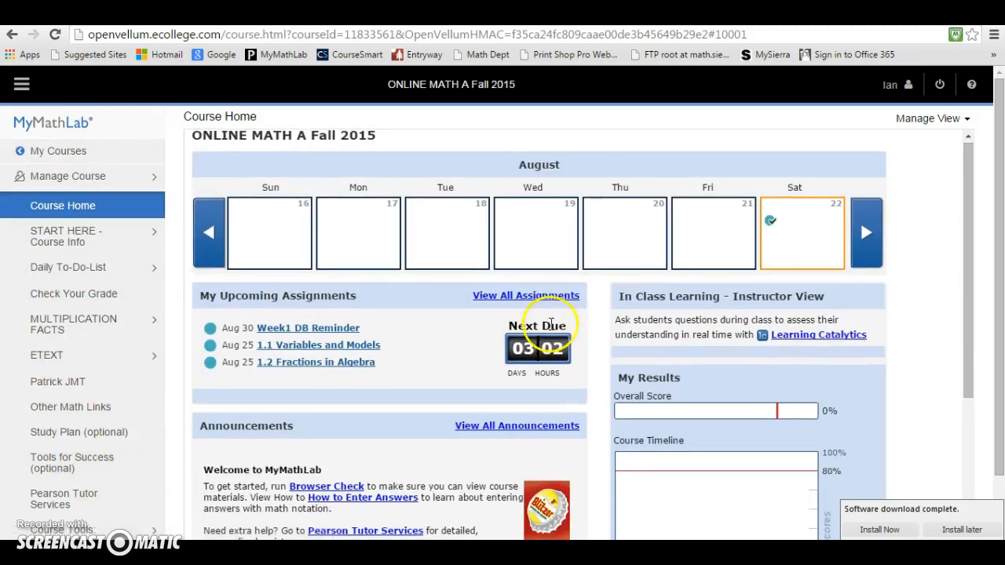
mouse_move(824, 236)
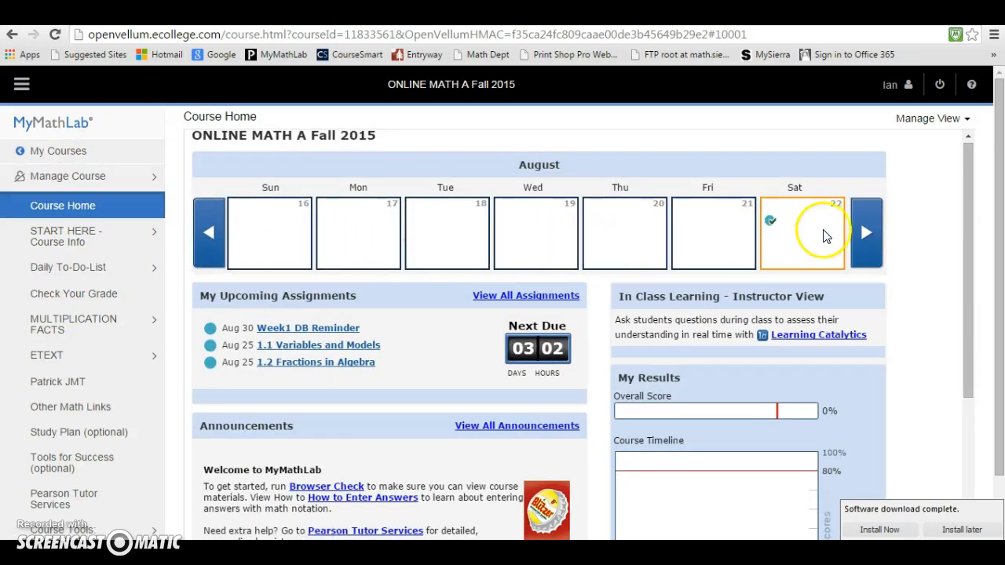
scroll("down", 3)
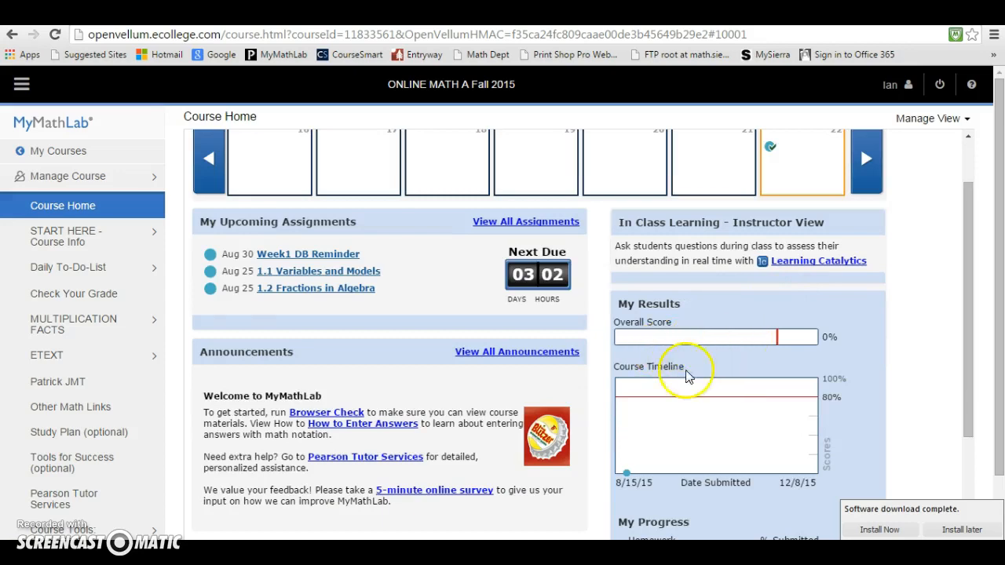
scroll("down", 3)
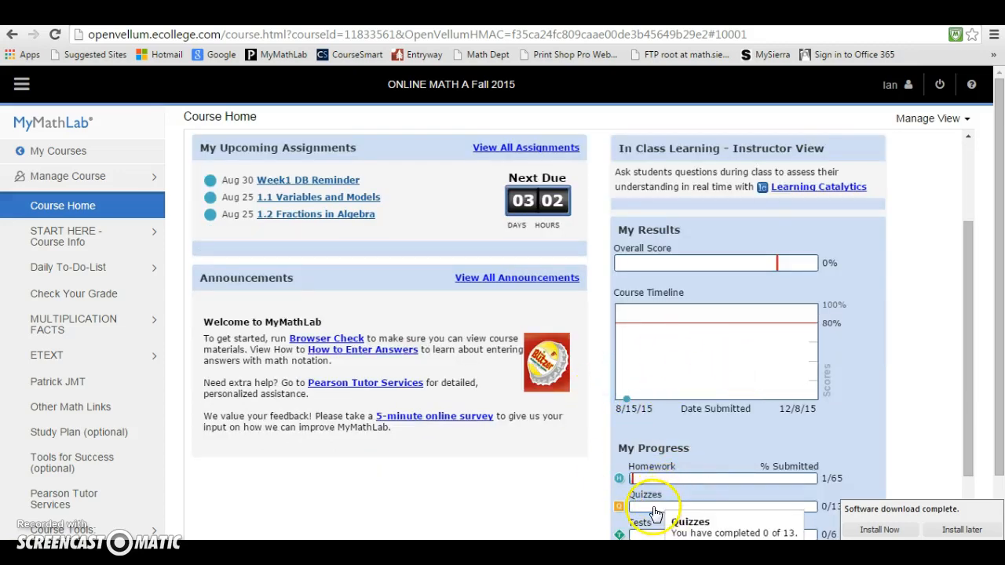
scroll("down", 3)
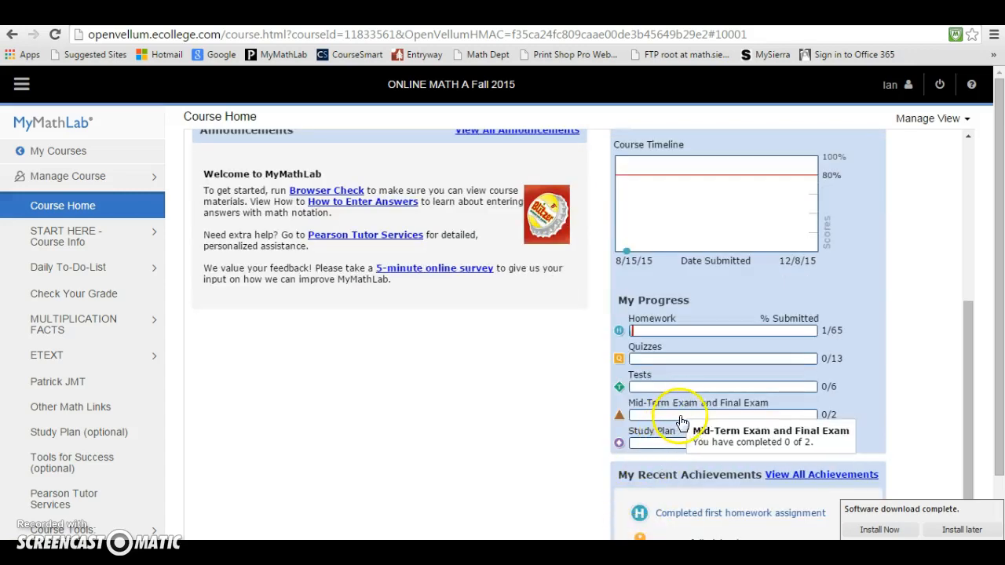
mouse_move(491, 414)
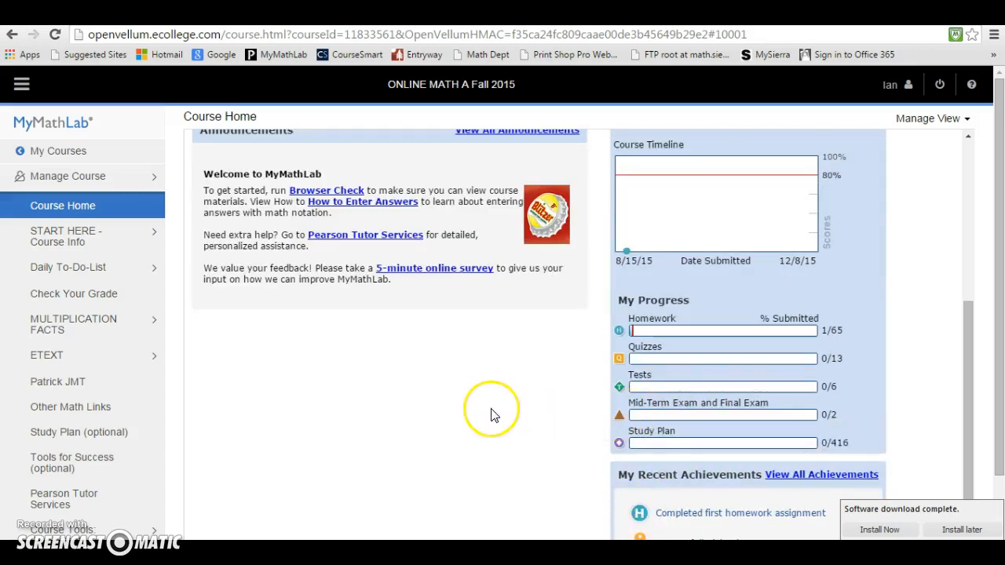
scroll("down", 3)
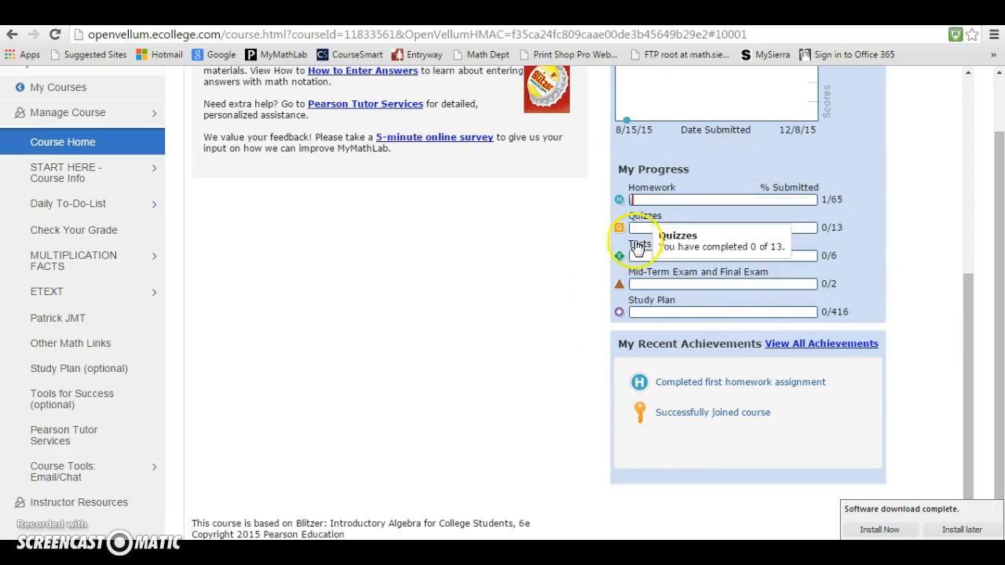
mouse_move(773, 187)
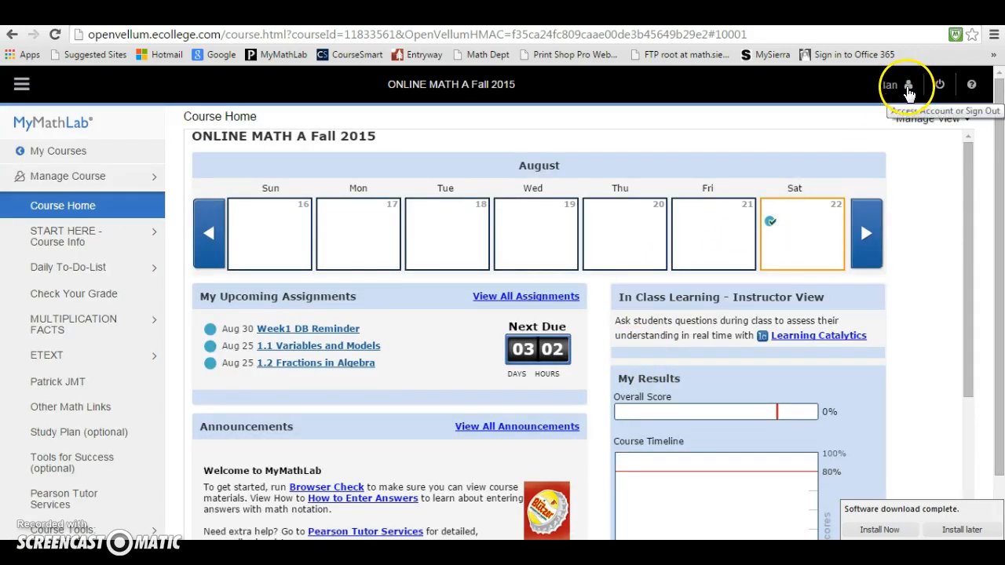
left_click(895, 84)
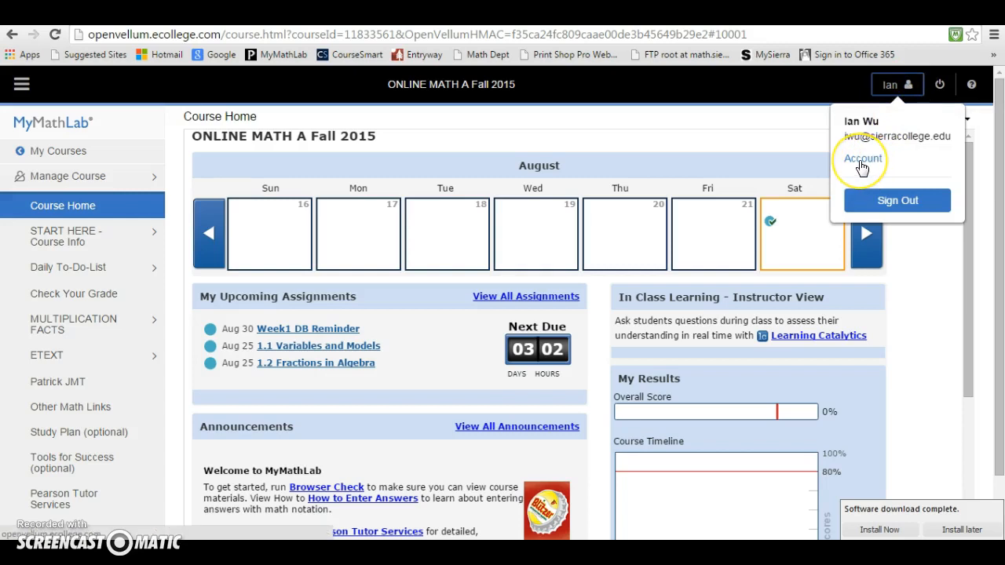
mouse_move(863, 165)
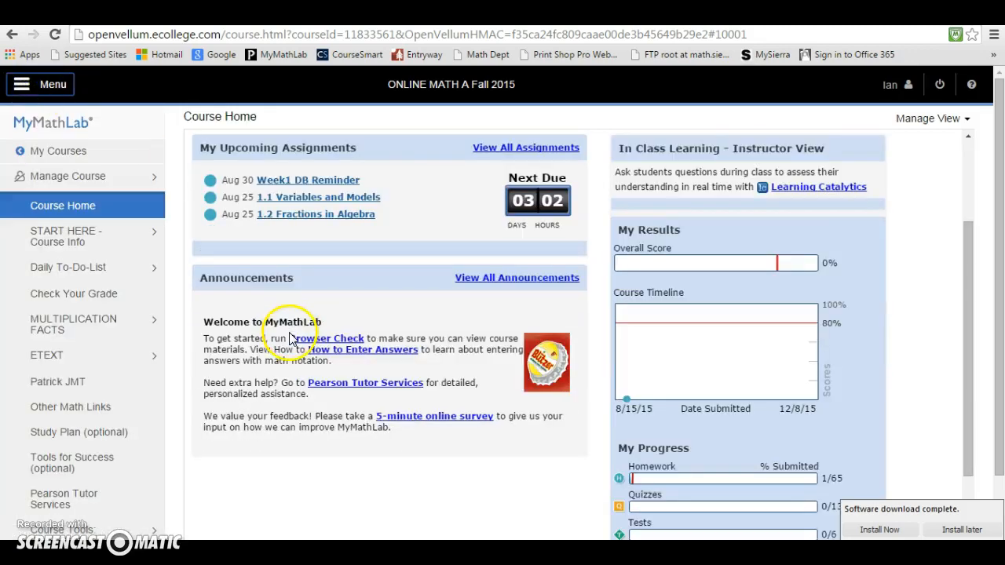
mouse_move(282, 388)
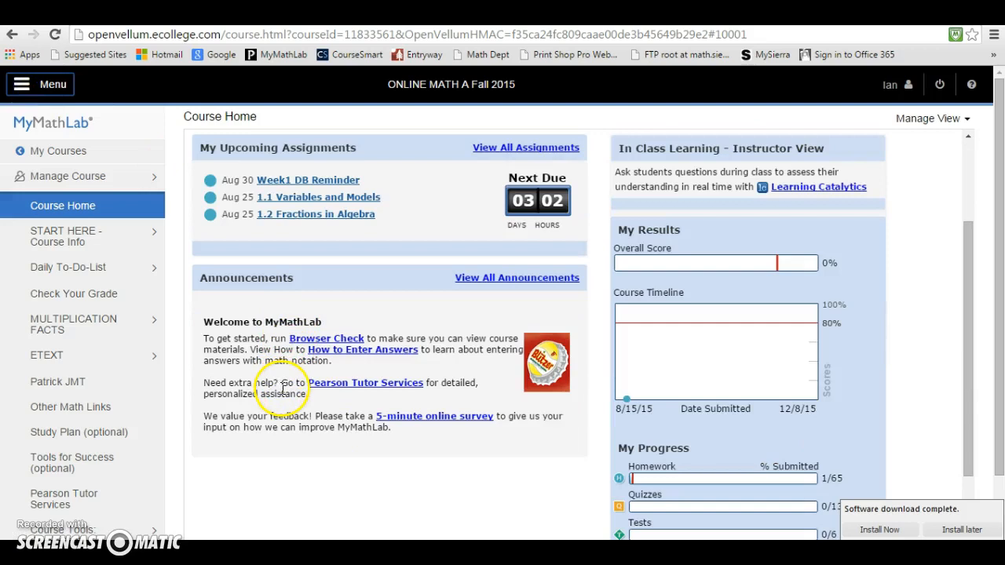
scroll("down", 3)
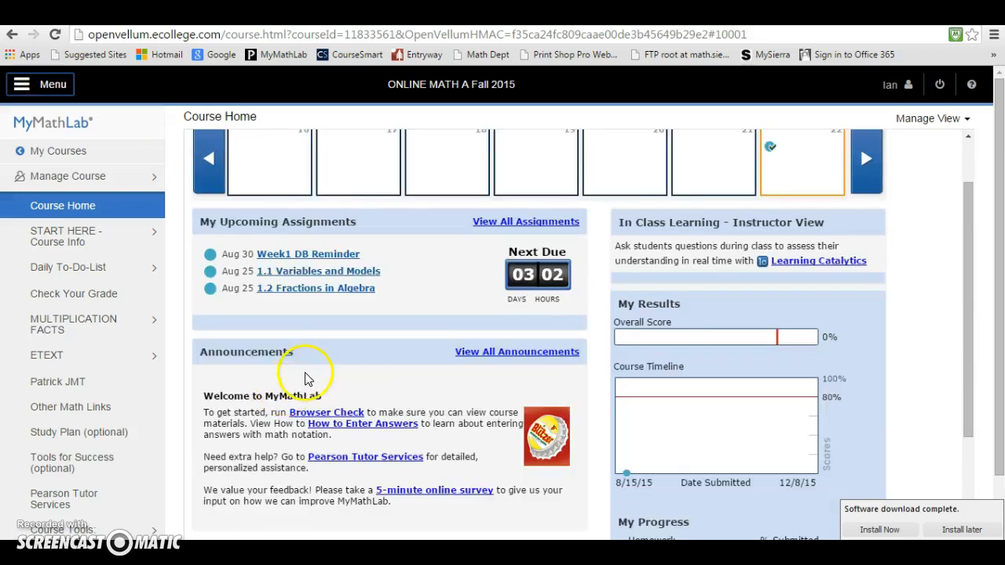